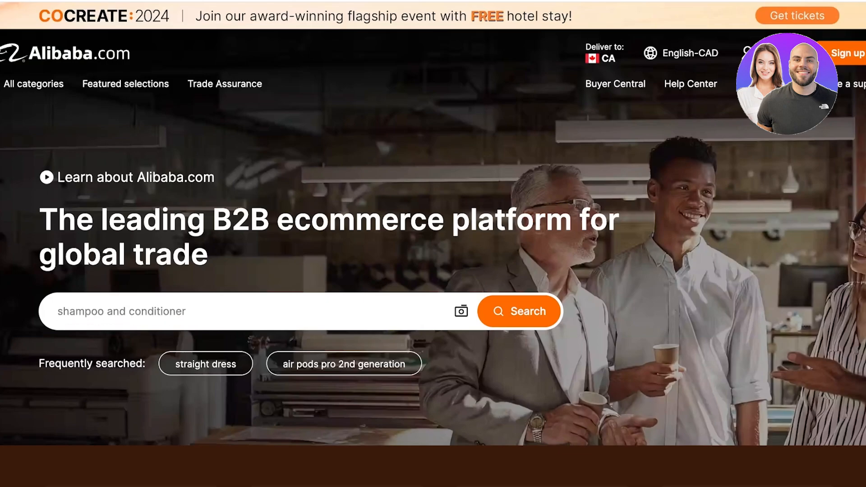
# Scroll the Alibaba homepage to the apparel flash deals and open the pink ribbed long-sleeve dress listing
pyautogui.scroll(-3)
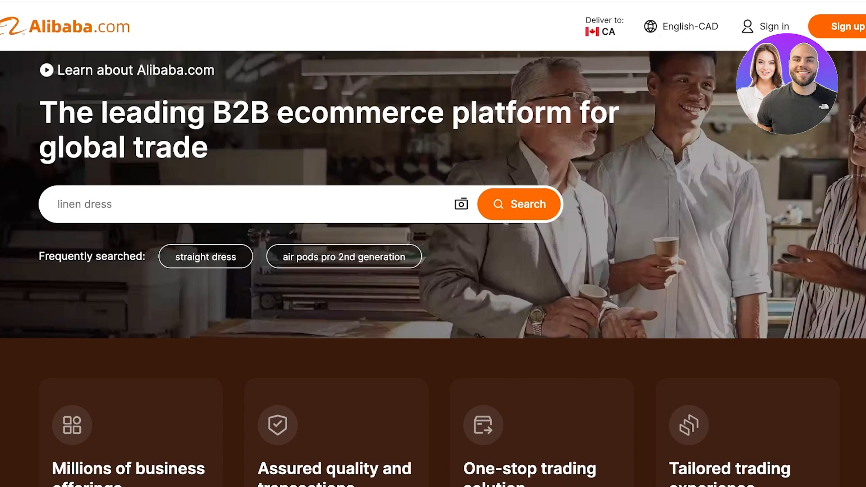
pyautogui.scroll(-3)
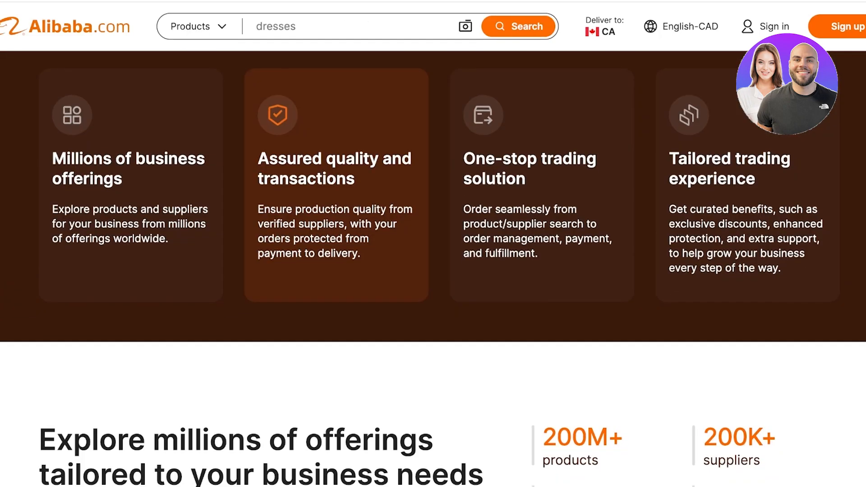
pyautogui.scroll(-3)
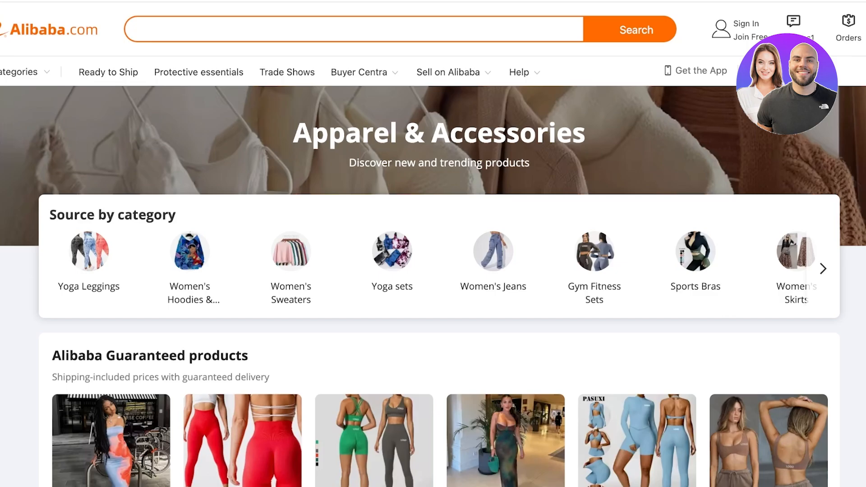
pyautogui.scroll(-3)
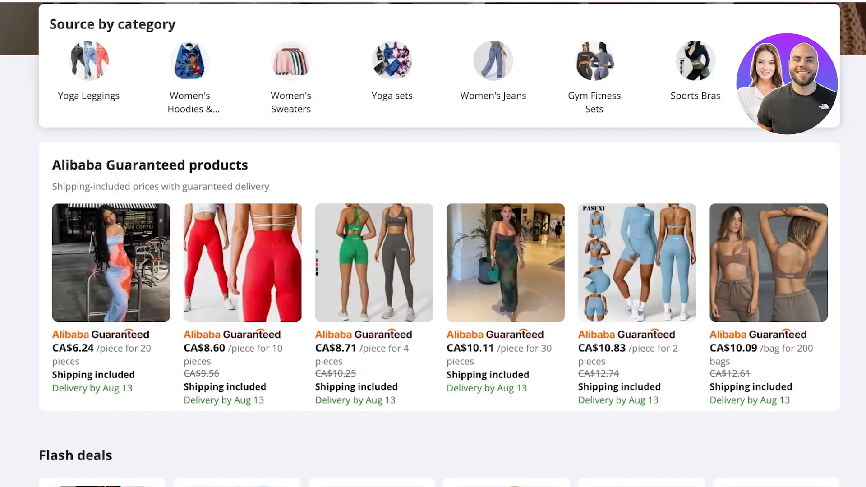
pyautogui.scroll(-3)
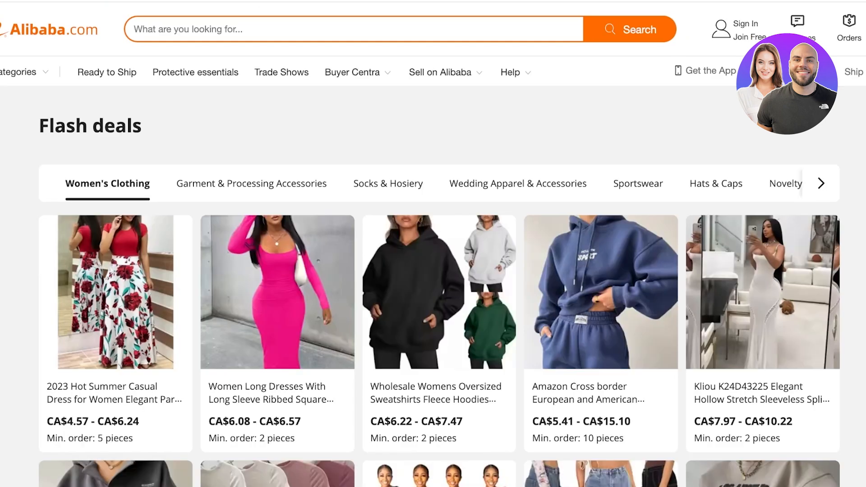
pyautogui.click(277, 291)
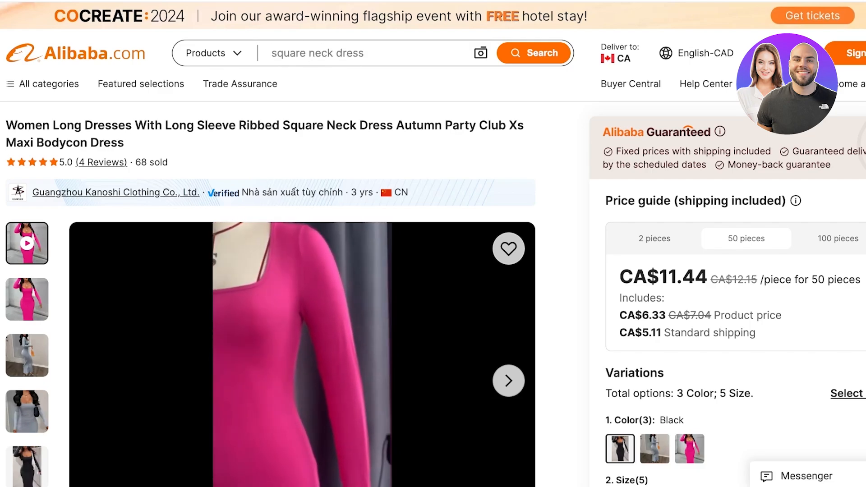
# Review the cream button-down shirt dress listing's samples, customization and store ratings, then return to the top
pyautogui.scroll(-3)
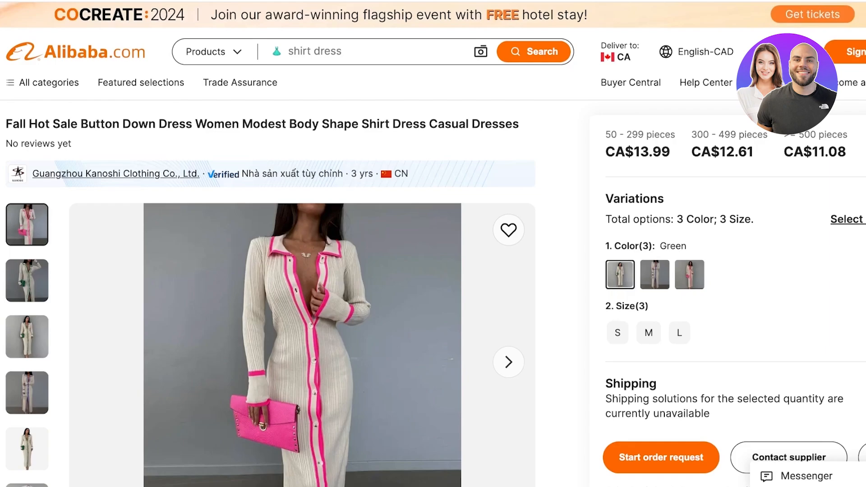
pyautogui.scroll(-3)
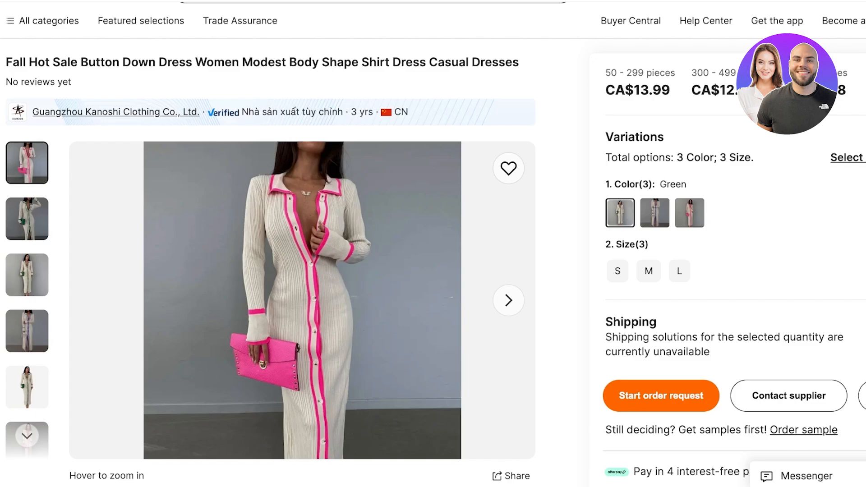
pyautogui.scroll(-3)
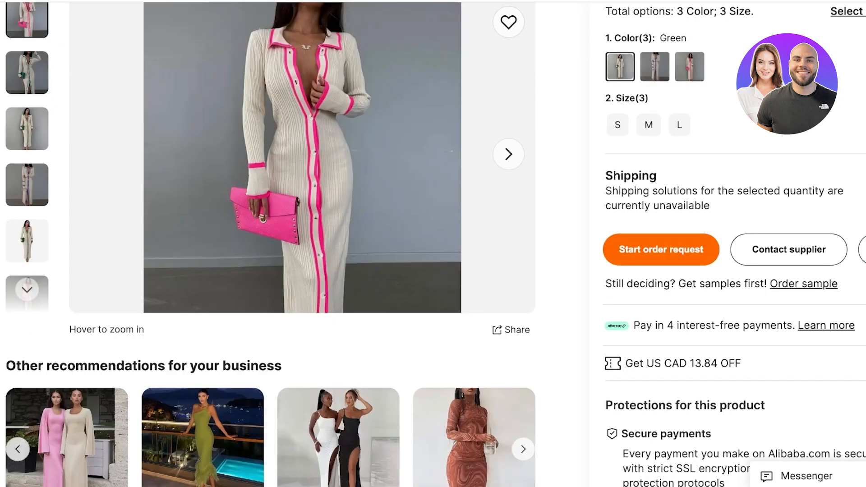
pyautogui.scroll(-3)
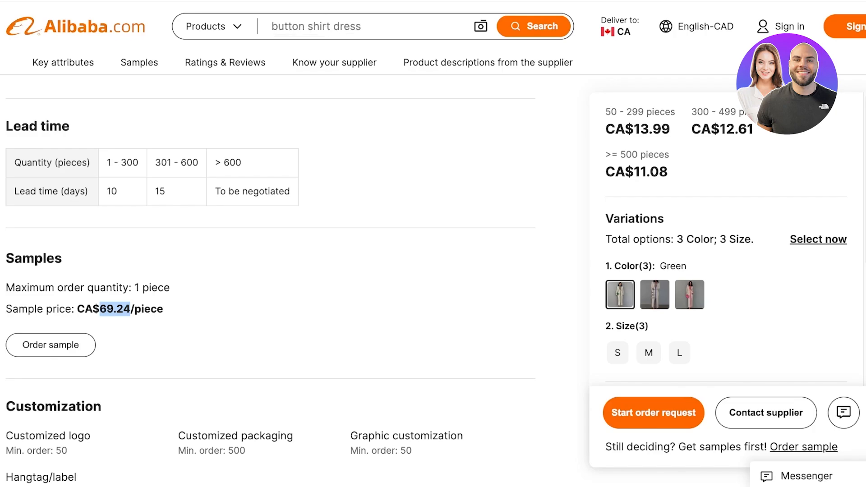
pyautogui.scroll(-3)
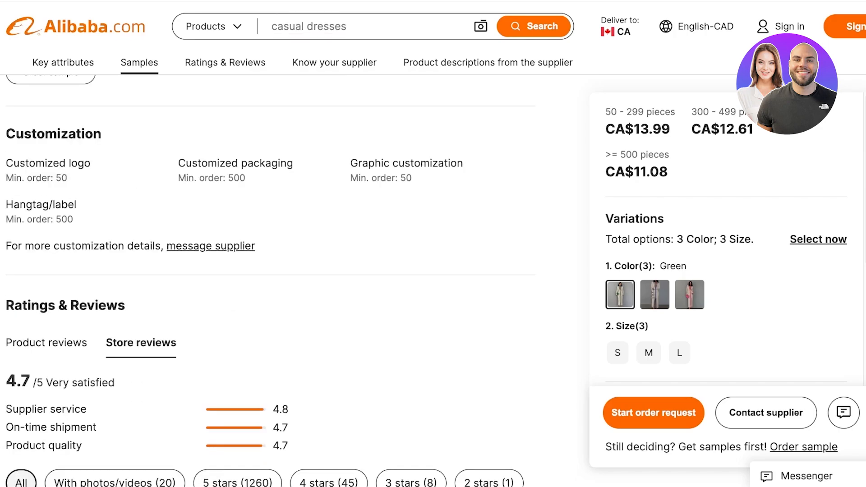
pyautogui.scroll(-3)
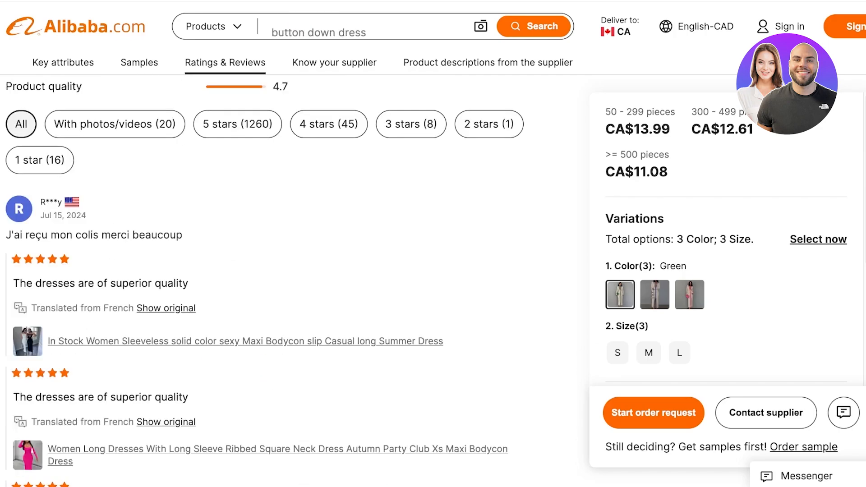
pyautogui.scroll(-3)
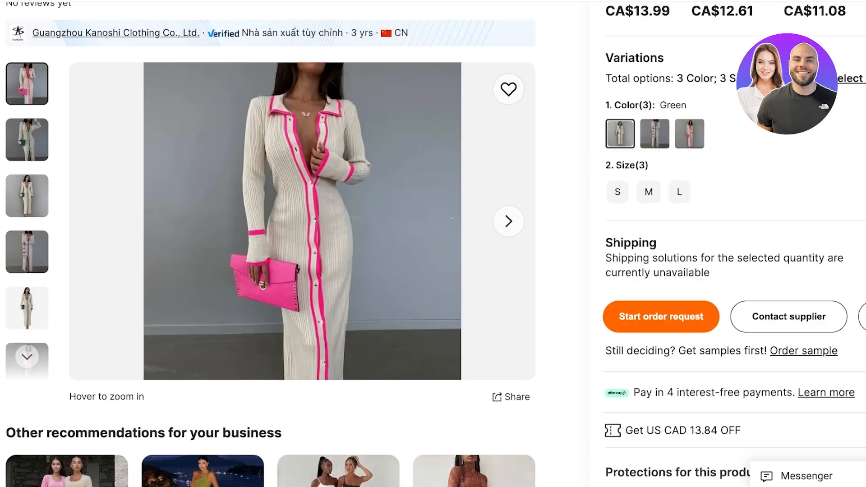
pyautogui.scroll(3)
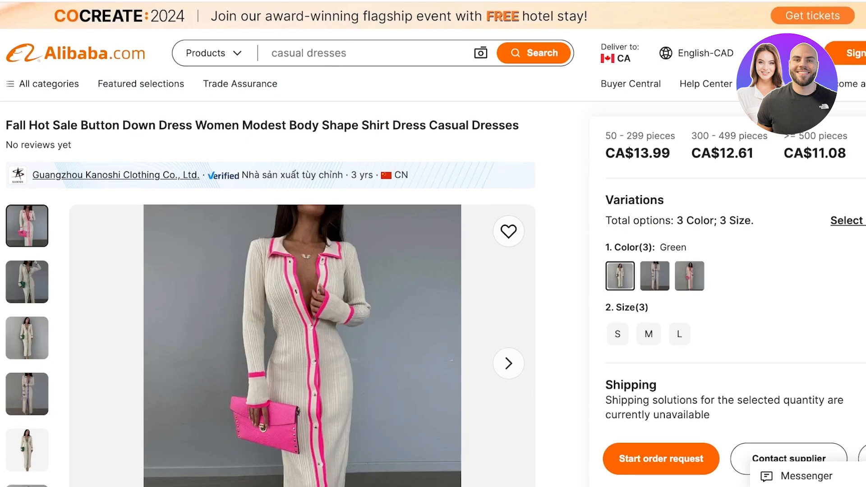
# Visit the Guangzhou Kanoshi Clothing supplier store and browse its Dress product category
pyautogui.click(117, 174)
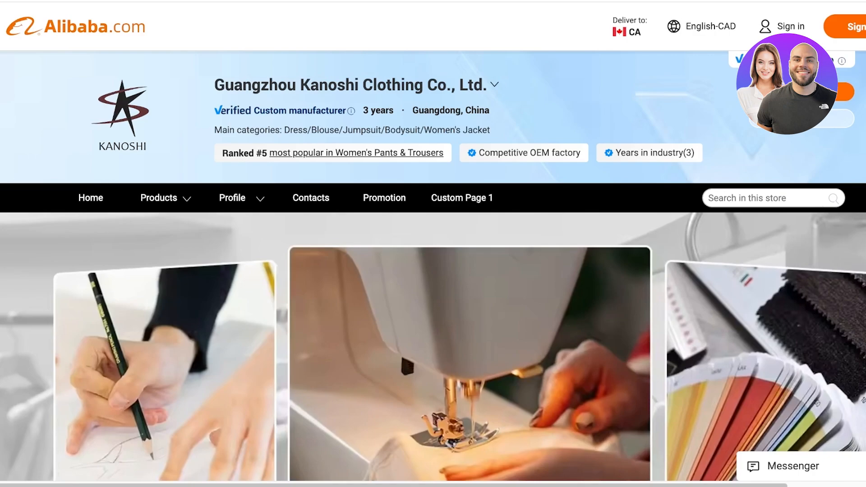
pyautogui.click(160, 198)
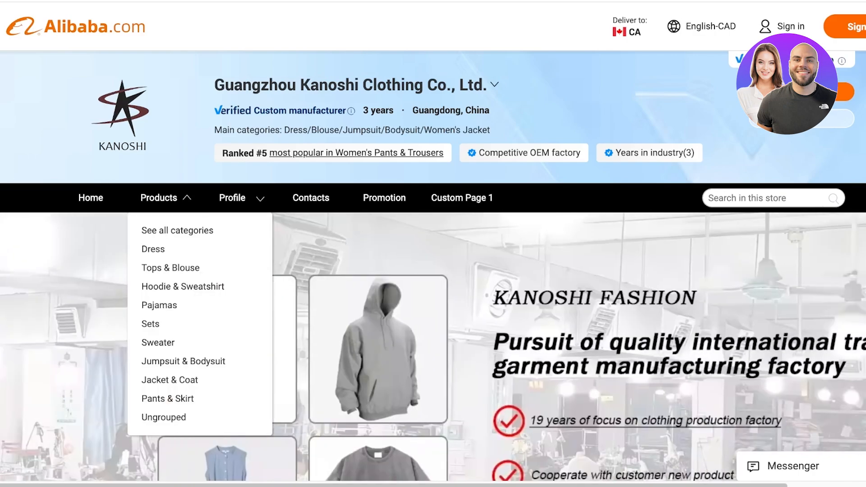
pyautogui.click(153, 249)
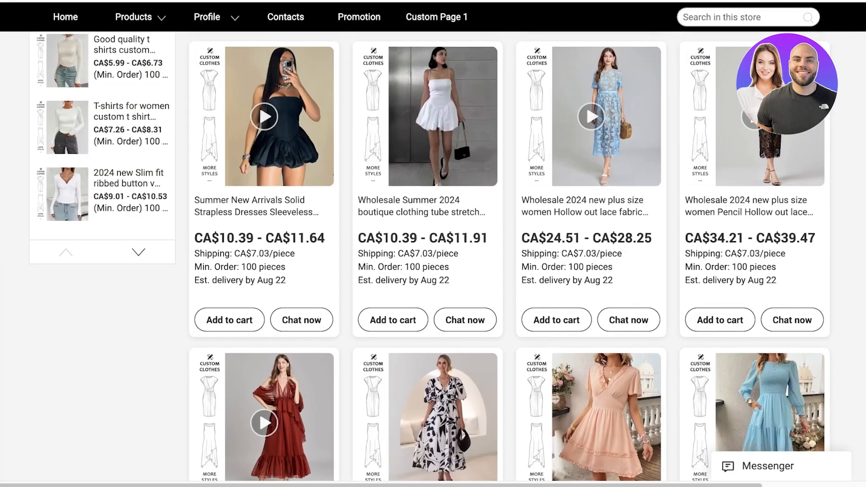
pyautogui.scroll(-3)
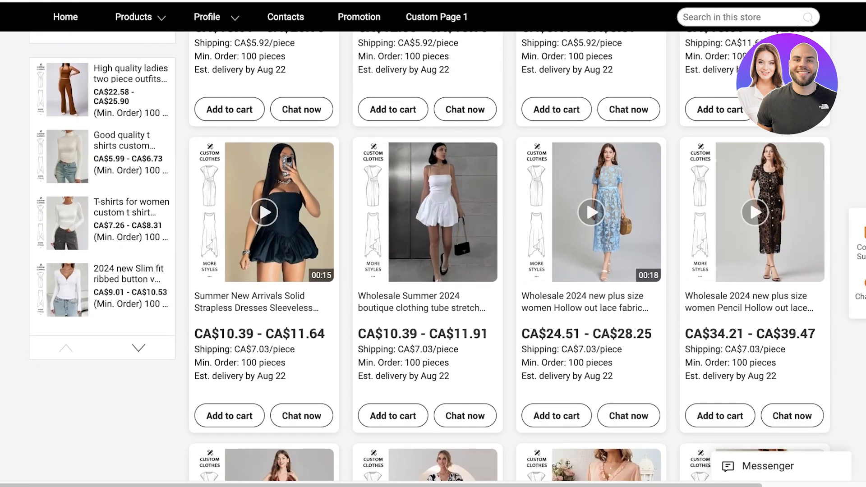
pyautogui.scroll(-3)
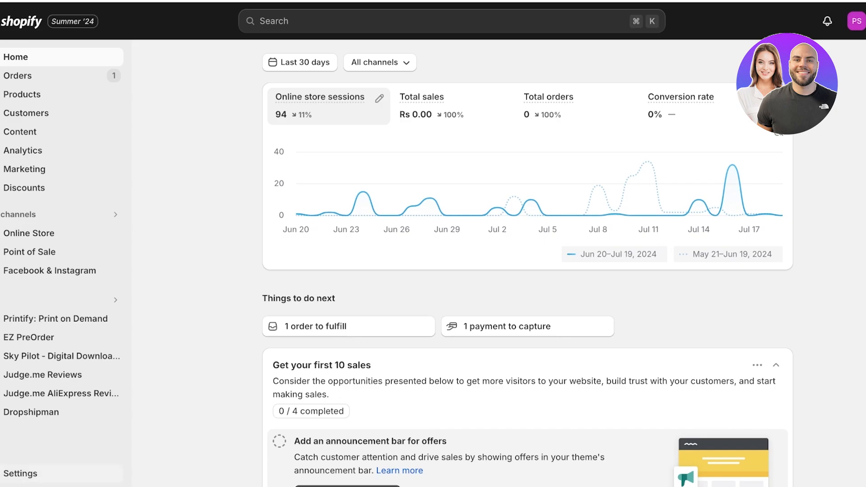
# Uninstall Dropshipman via Settings > Apps and sales channels and go to the Shopify App Store
pyautogui.click(19, 474)
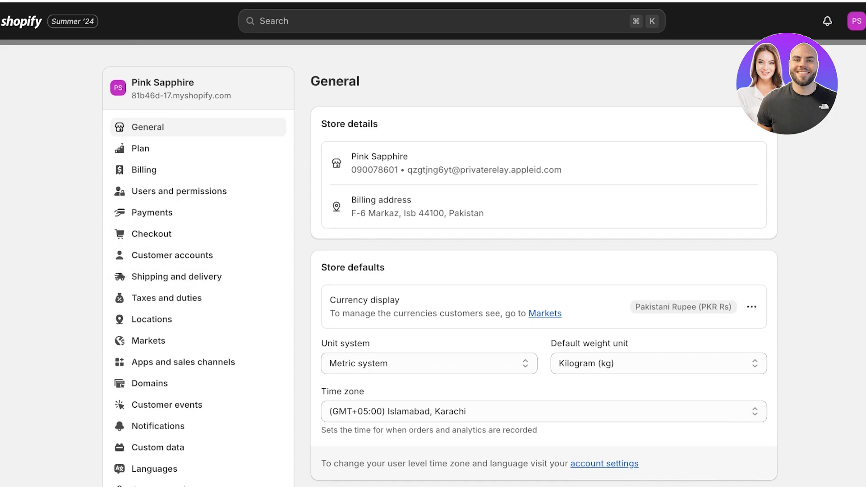
pyautogui.click(183, 362)
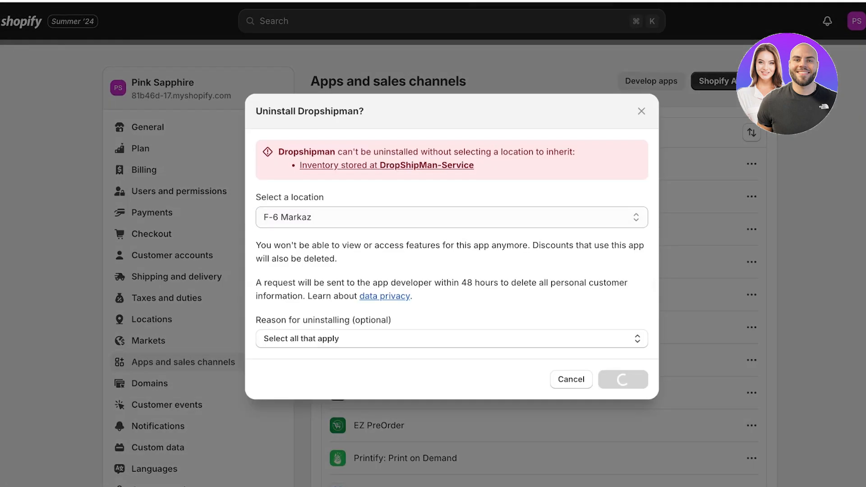
pyautogui.click(622, 380)
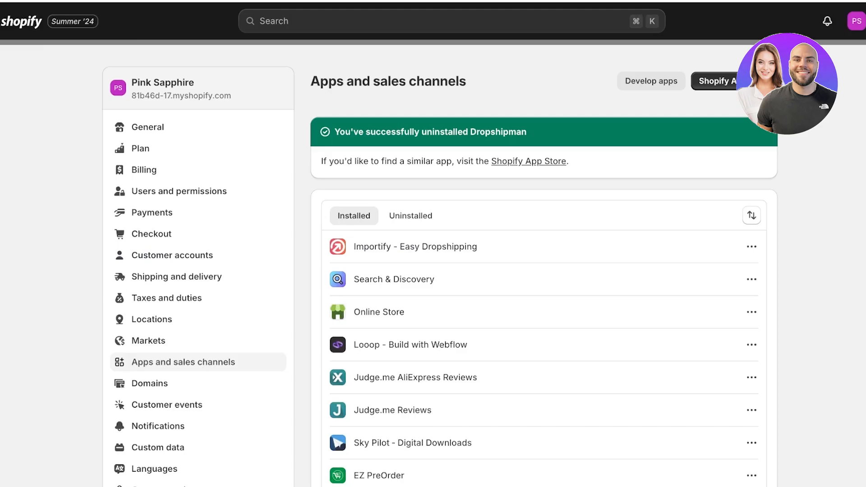
pyautogui.click(528, 161)
pyautogui.write('alibaba')
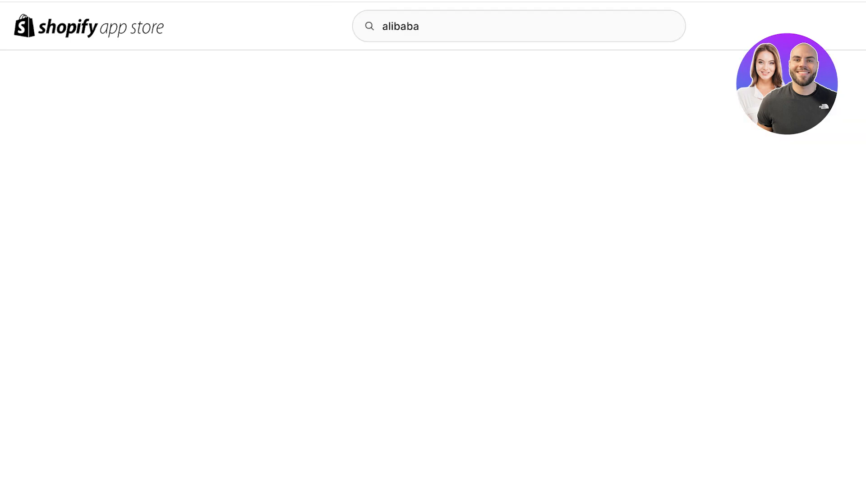
# Search the App Store for 'alibaba', open the Dropshipman listing and start its install
pyautogui.press('Return')
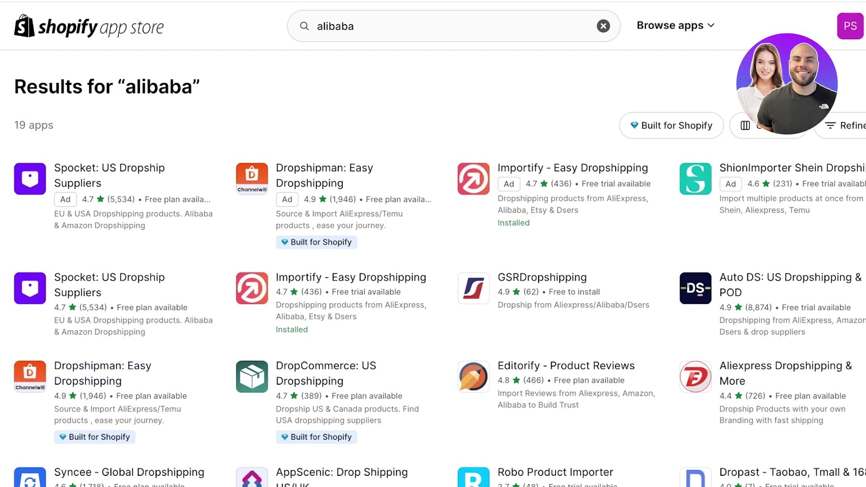
pyautogui.moveTo(102, 372)
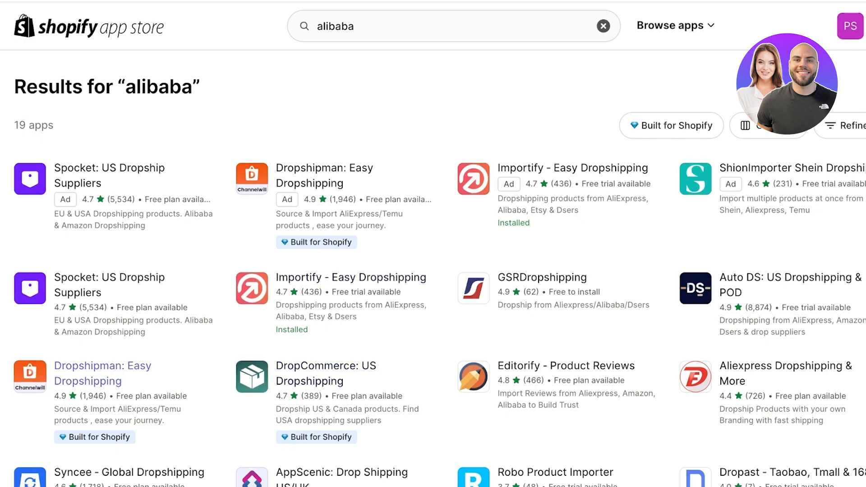
pyautogui.moveTo(541, 277)
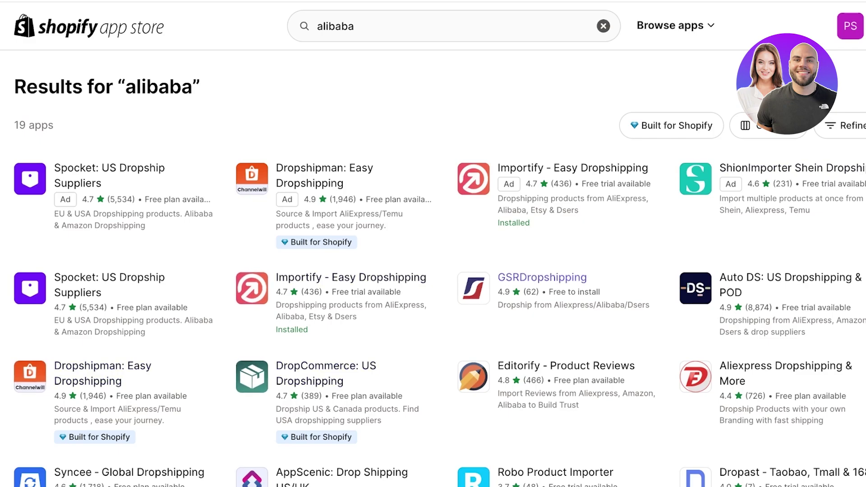
pyautogui.moveTo(351, 277)
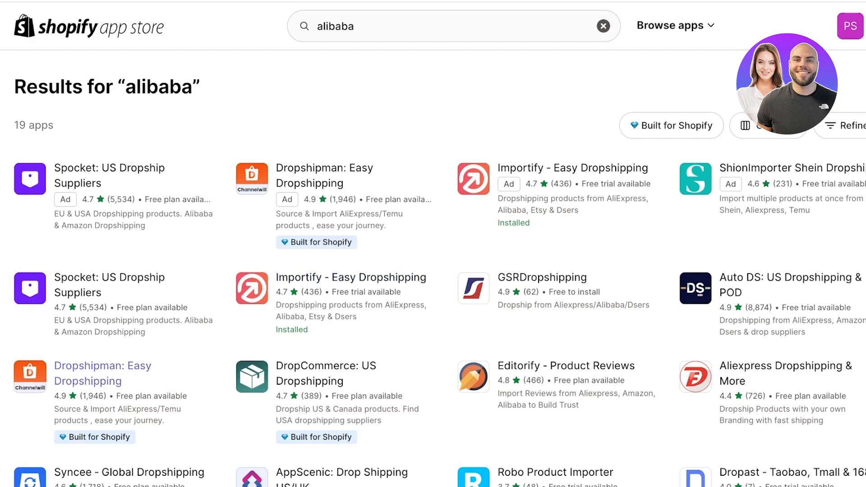
pyautogui.click(102, 372)
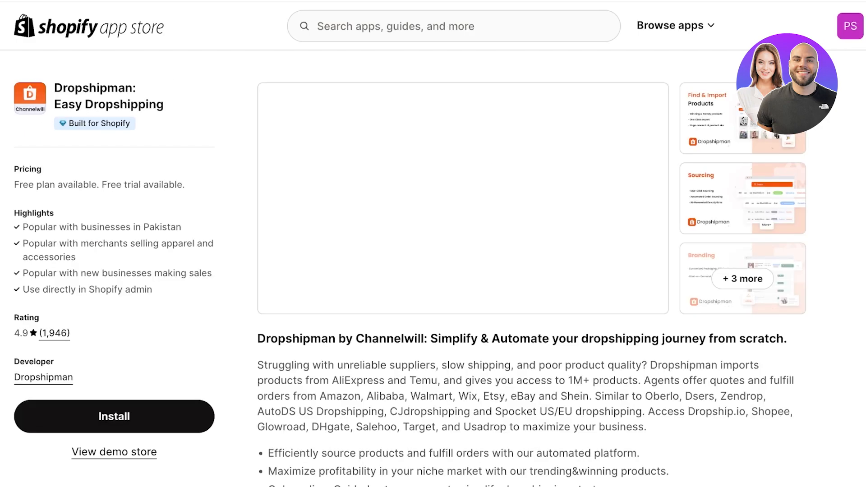
pyautogui.click(113, 416)
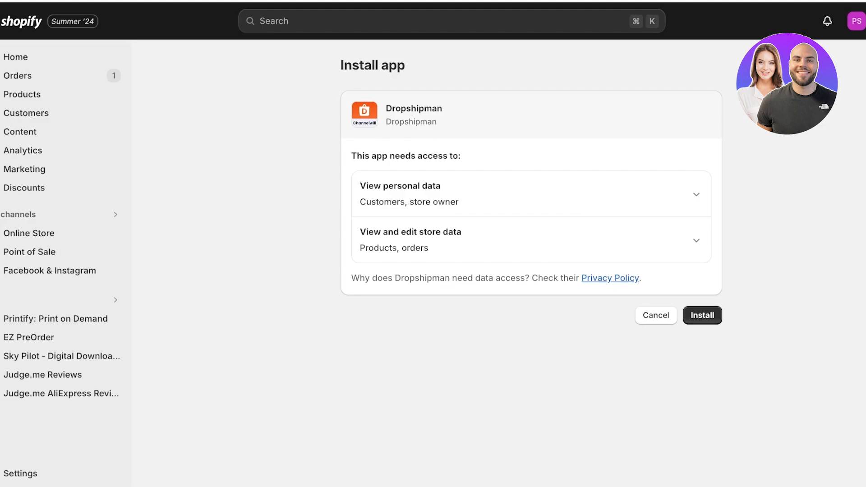
# Grant permissions to install Dropshipman and pin it to the Shopify admin sidebar
pyautogui.click(701, 314)
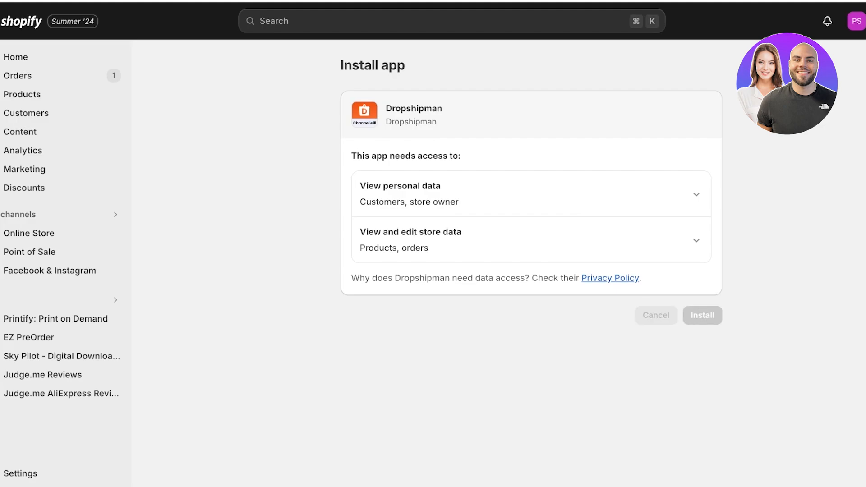
pyautogui.click(702, 316)
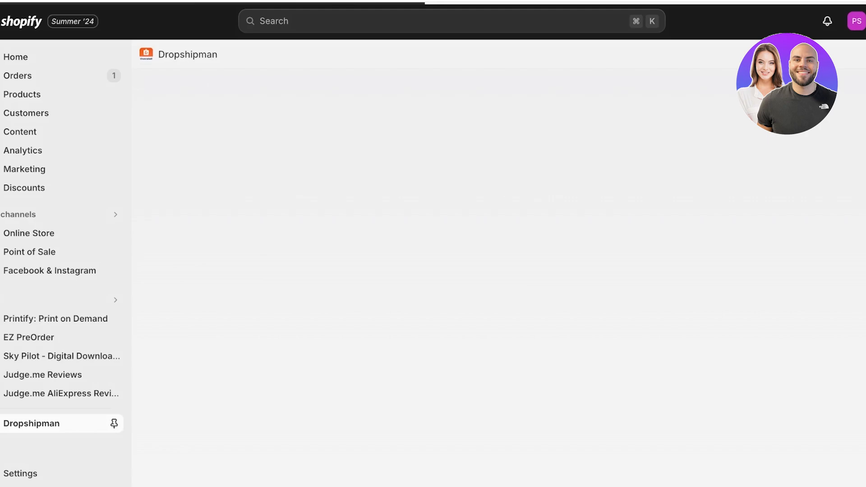
pyautogui.click(32, 423)
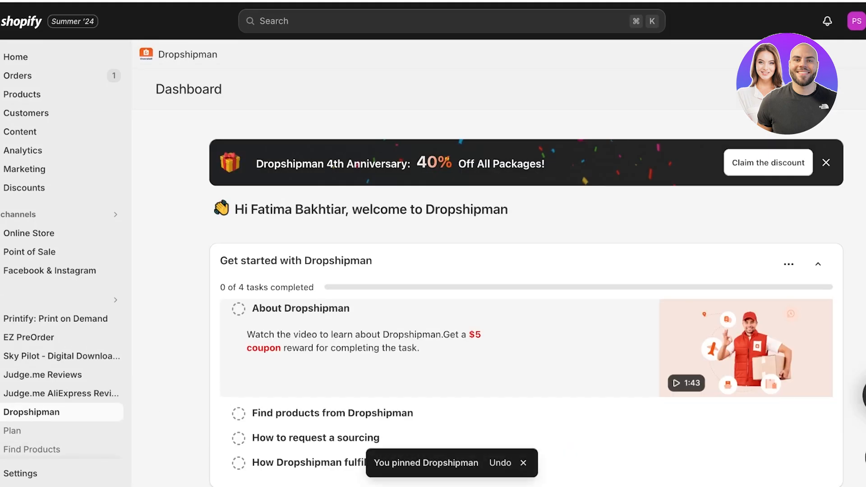
pyautogui.scroll(-3)
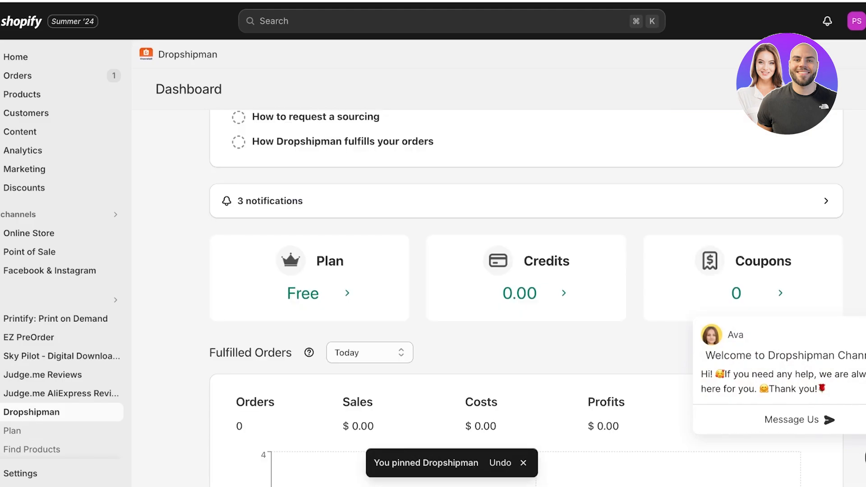
pyautogui.click(11, 430)
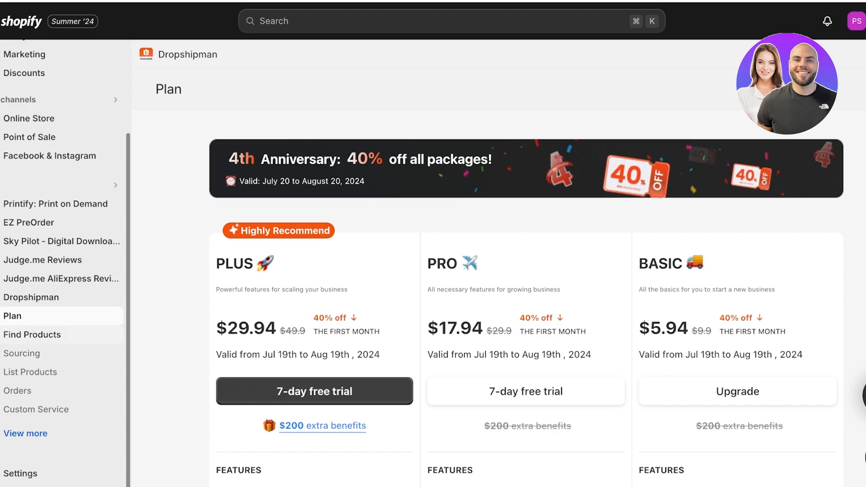
# Browse Dropshipman's Find Products catalogue filtered to Women's Clothing, then return to the Alibaba dress listing
pyautogui.click(33, 333)
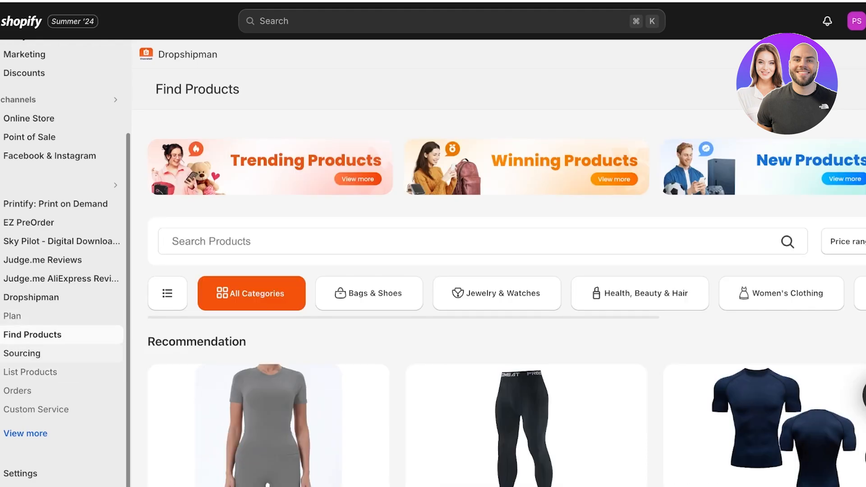
pyautogui.scroll(-3)
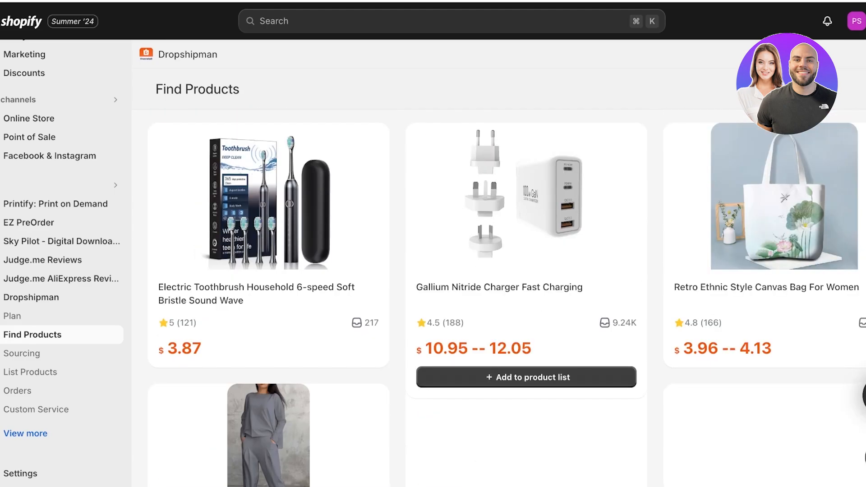
pyautogui.scroll(-3)
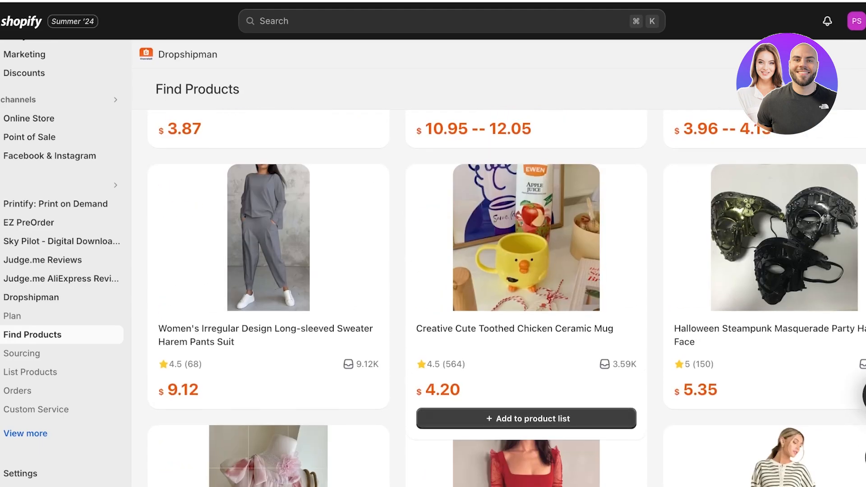
pyautogui.scroll(3)
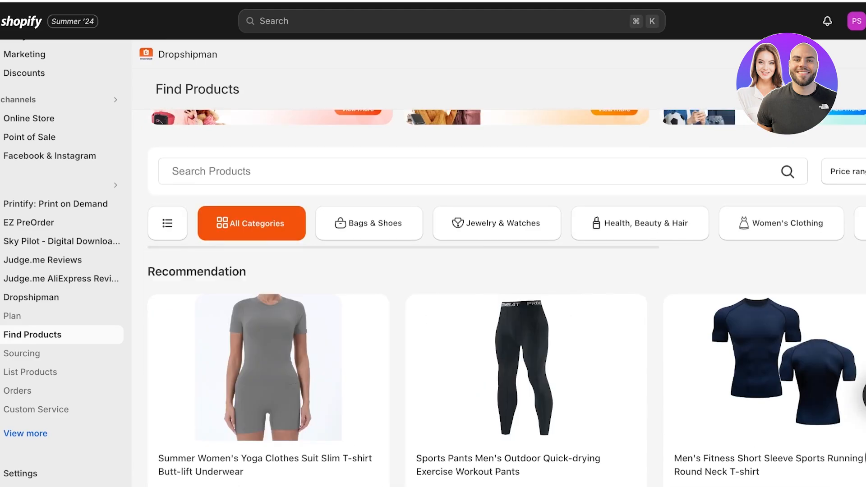
pyautogui.click(781, 223)
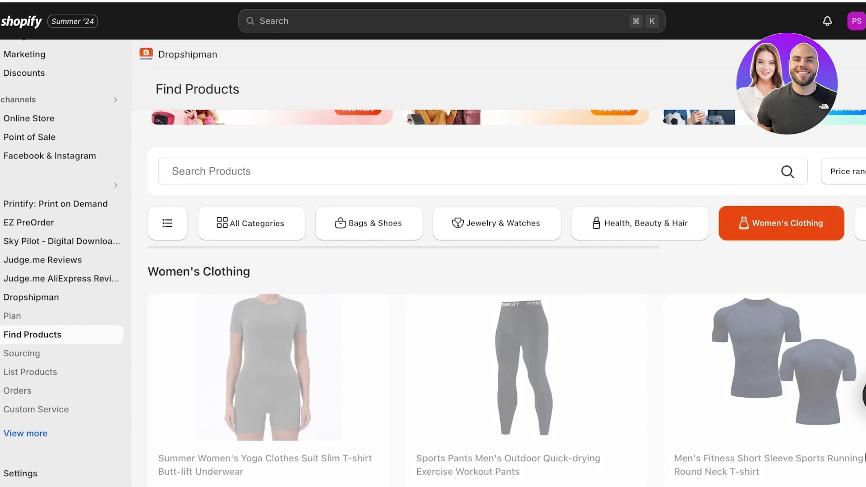
pyautogui.scroll(-3)
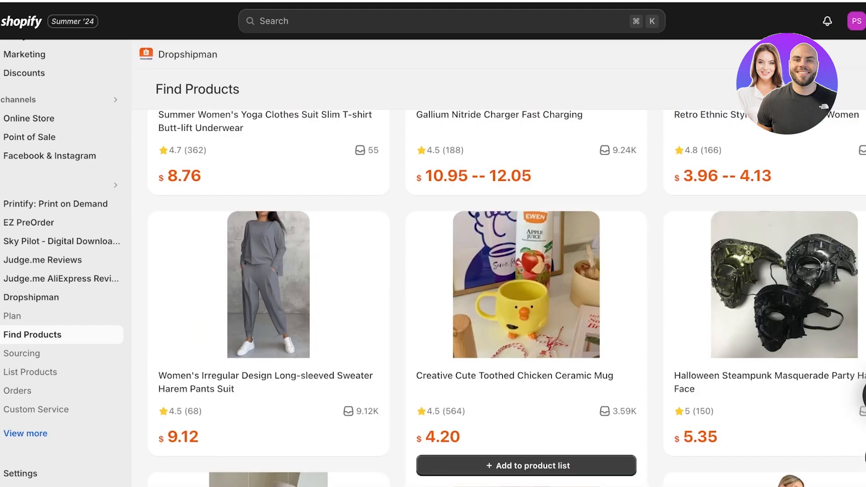
pyautogui.click(525, 466)
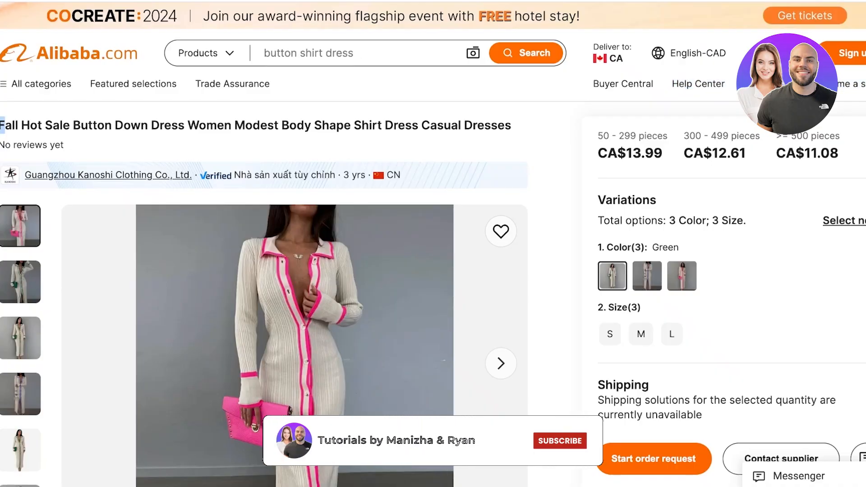
# Select the button-down shirt dress's product title on the Alibaba listing
pyautogui.click(558, 440)
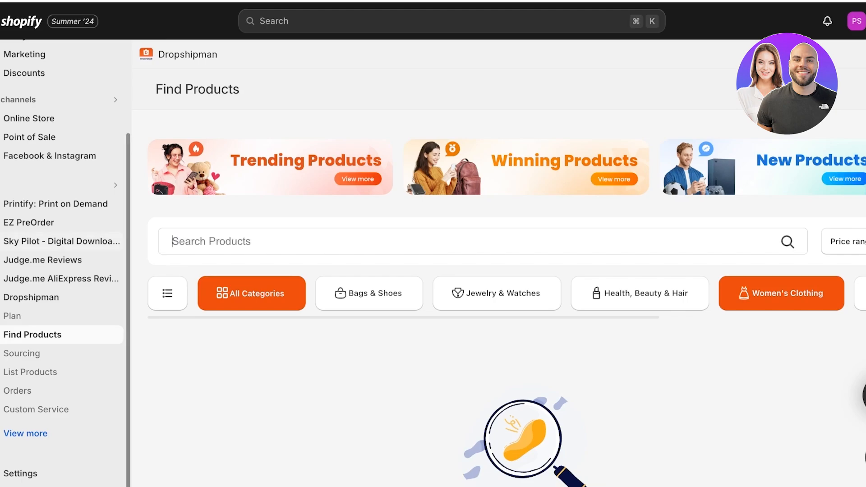
# Search Dropshipman for 'button down dress' and scroll through the resulting dress grid
pyautogui.write('button down dress')
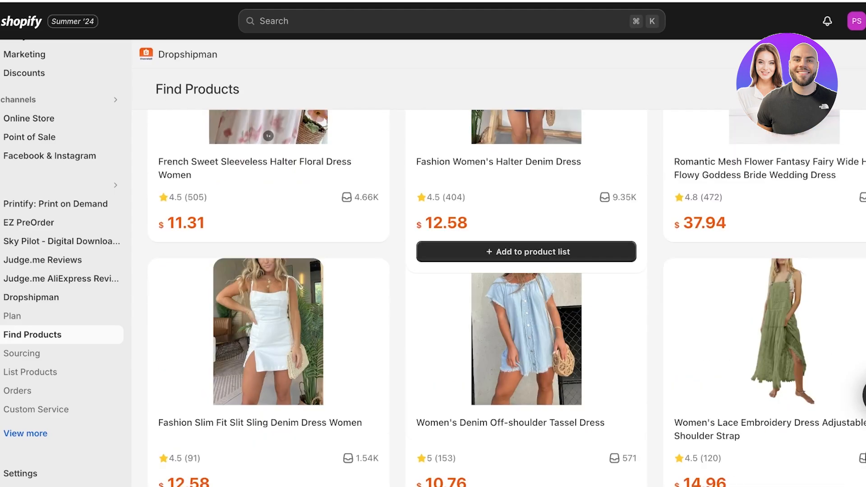
pyautogui.scroll(-3)
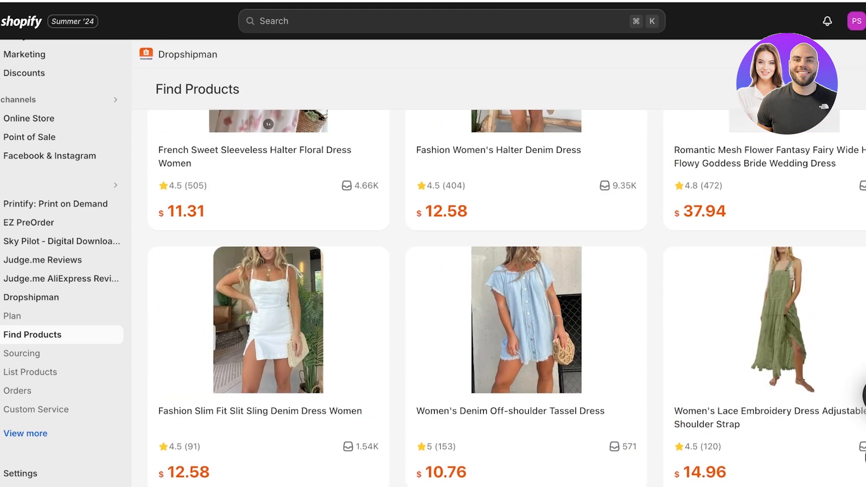
pyautogui.scroll(-3)
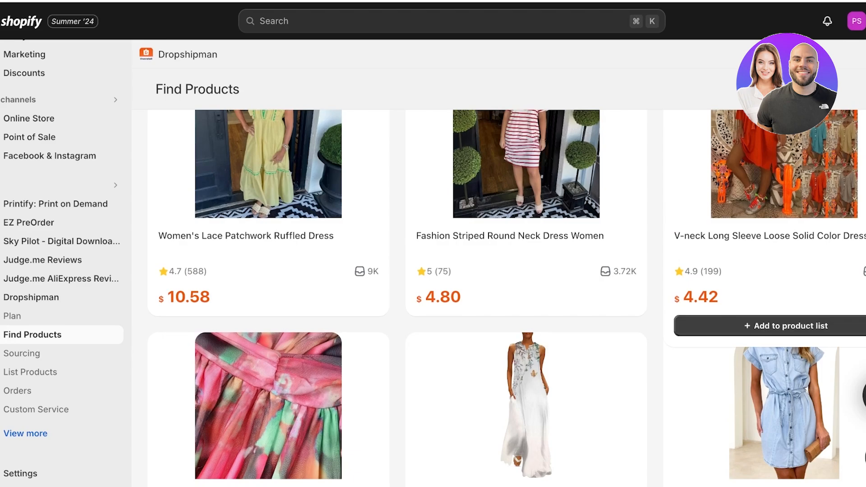
pyautogui.scroll(-3)
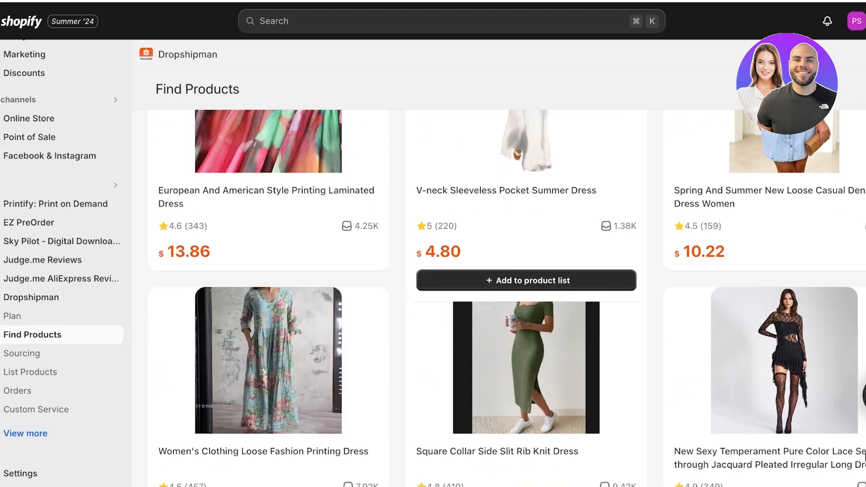
pyautogui.scroll(-3)
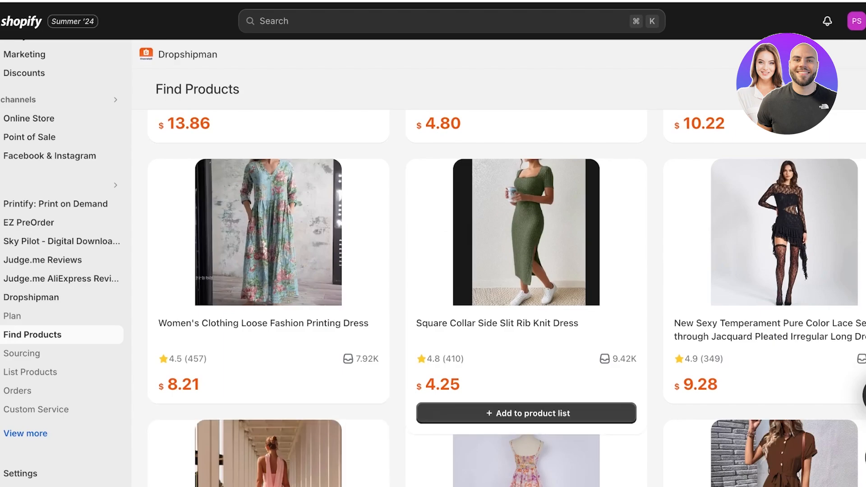
pyautogui.scroll(-3)
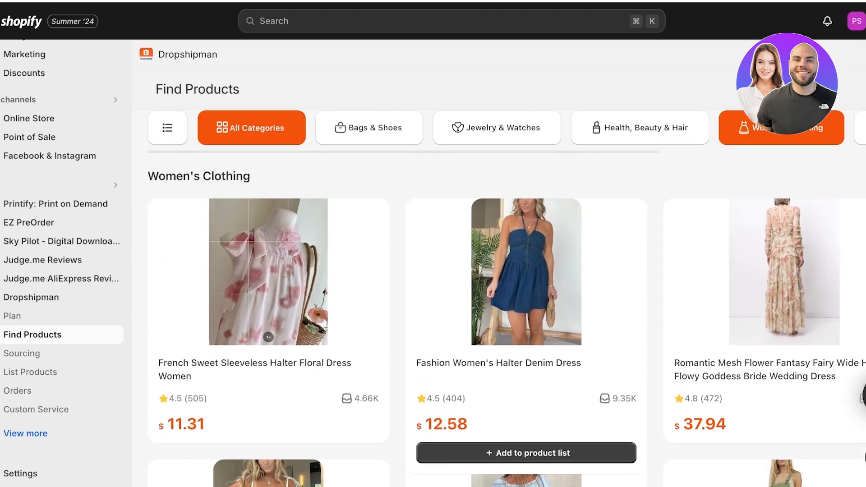
pyautogui.scroll(-3)
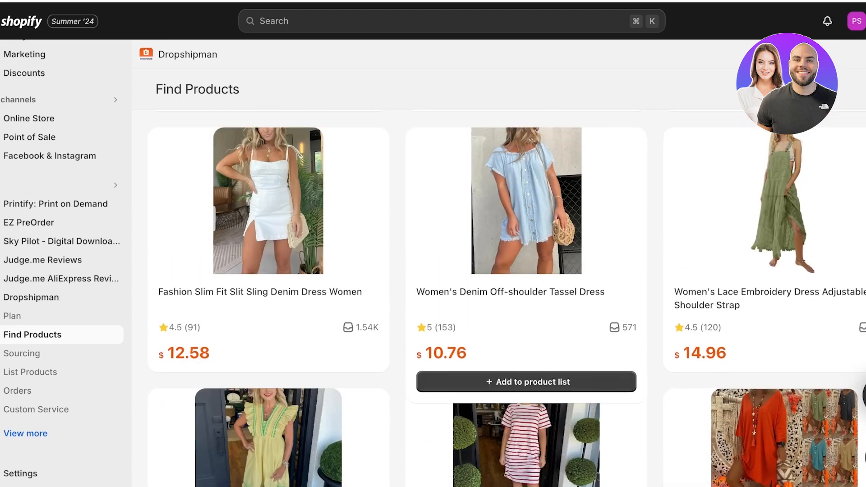
pyautogui.scroll(-3)
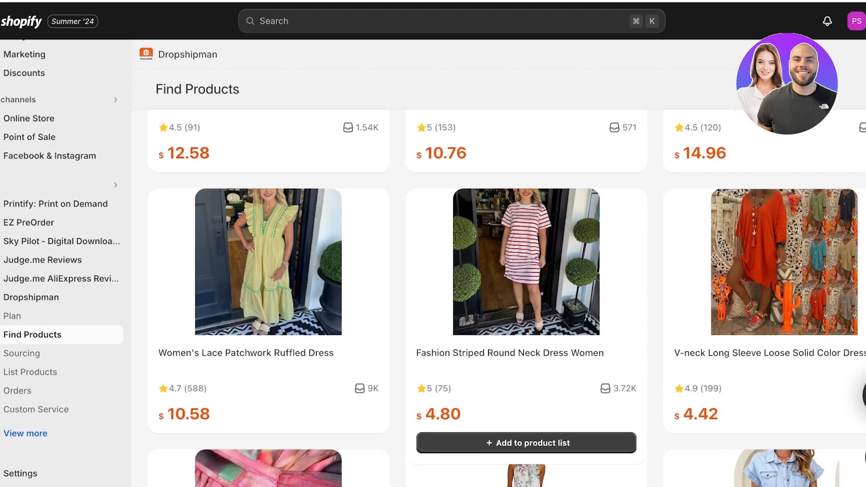
pyautogui.scroll(-3)
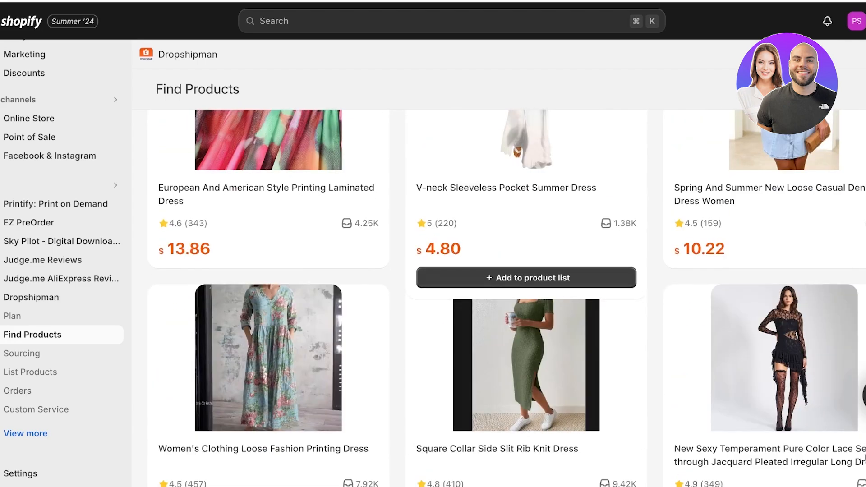
pyautogui.scroll(-3)
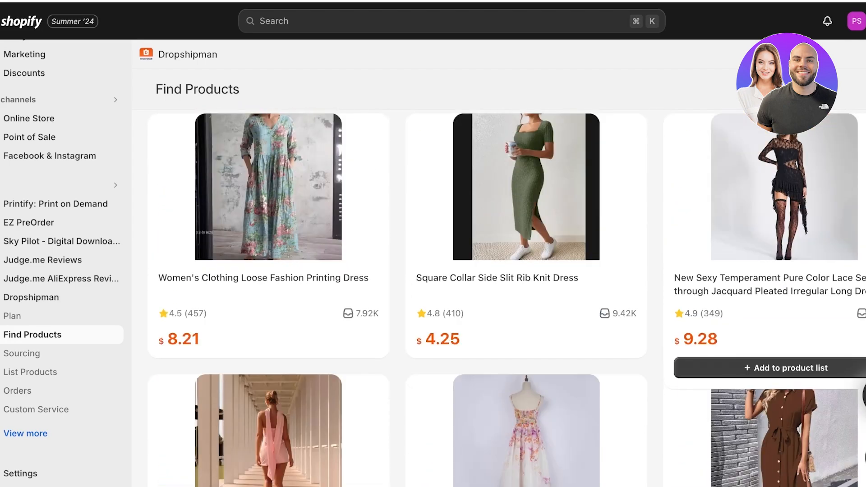
pyautogui.moveTo(525, 221)
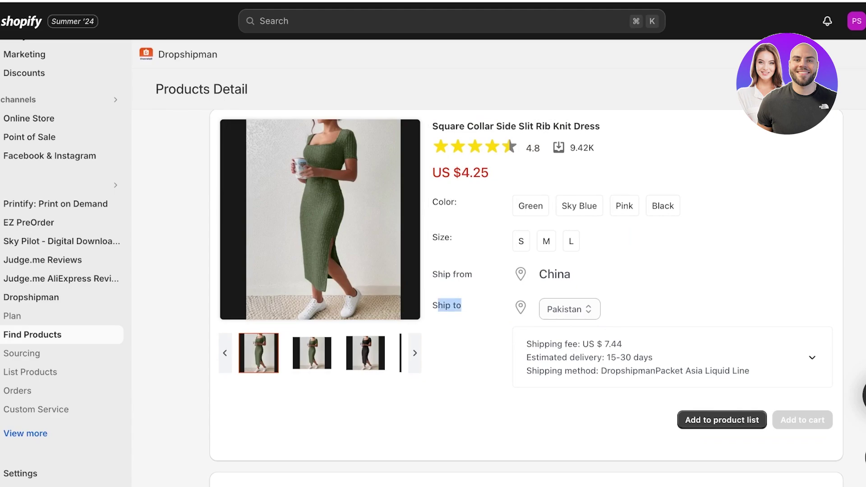
# Set the rib knit dress's Ship to destination to Canada and bring up its shipping methods
pyautogui.click(569, 308)
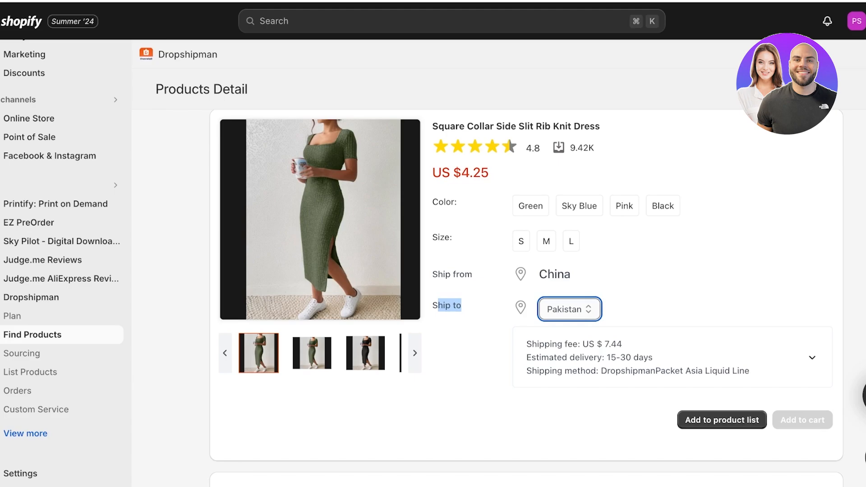
pyautogui.click(569, 310)
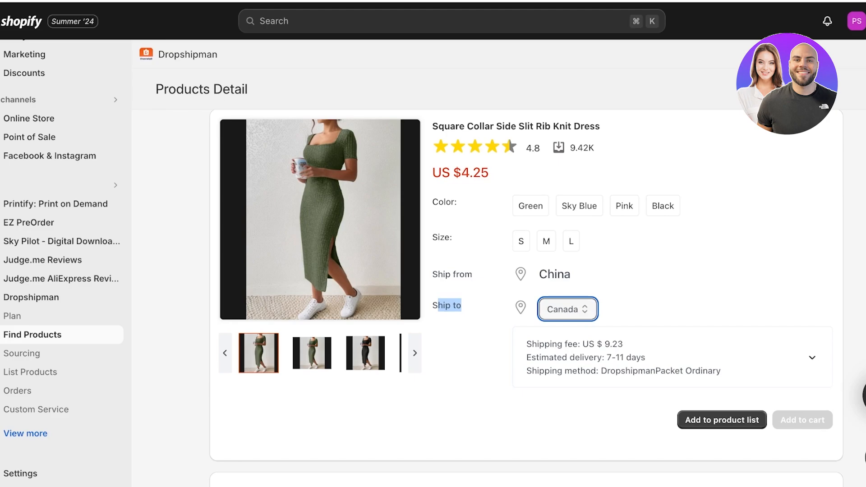
pyautogui.click(811, 357)
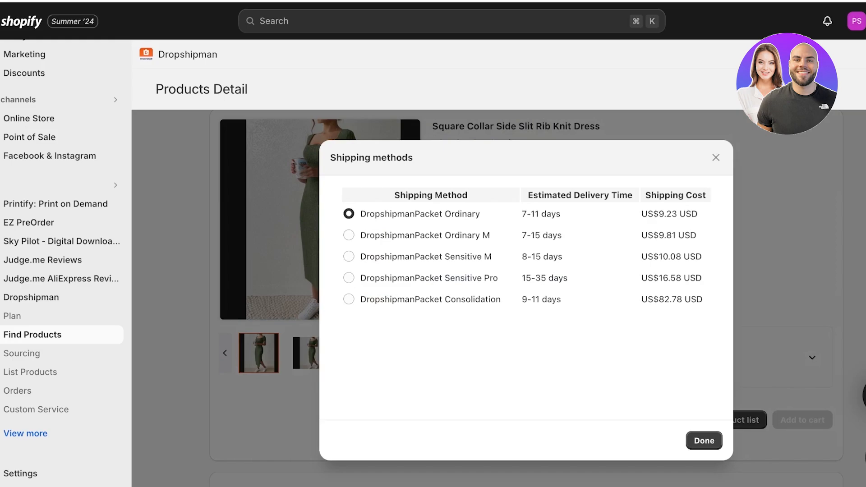
# Keep DropshipmanPacket Ordinary (7–11 days, US$9.23) as the shipping method and confirm with Done
pyautogui.click(704, 441)
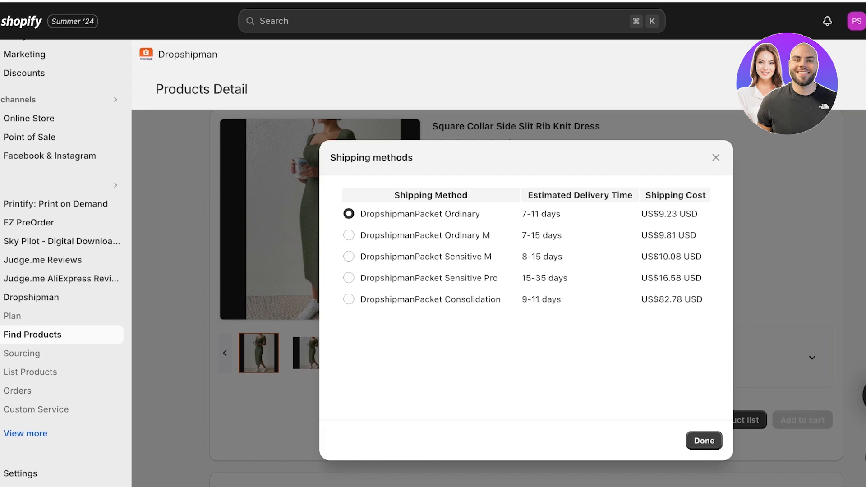
pyautogui.click(703, 440)
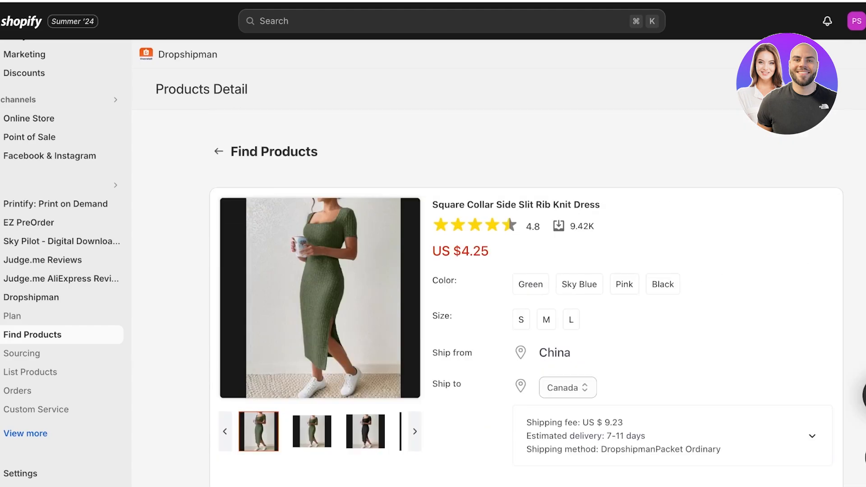
# Add the Square Collar Side Slit Rib Knit Dress to the product list and dismiss the success notice
pyautogui.scroll(-3)
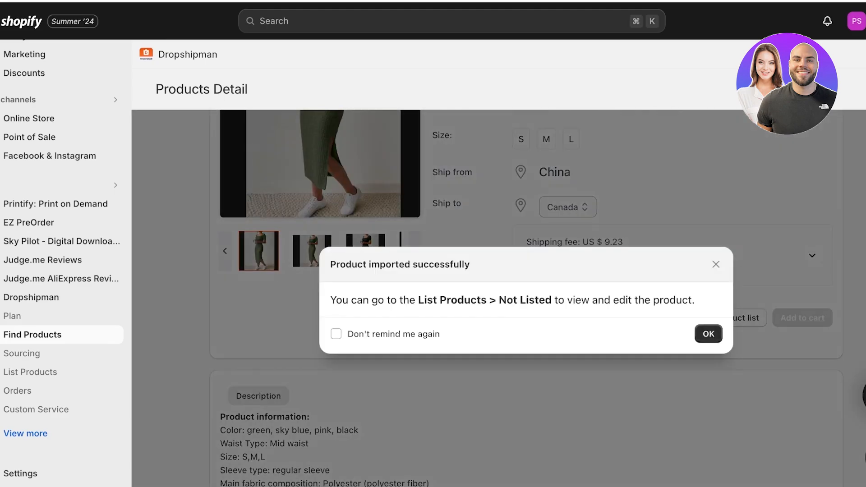
pyautogui.click(708, 334)
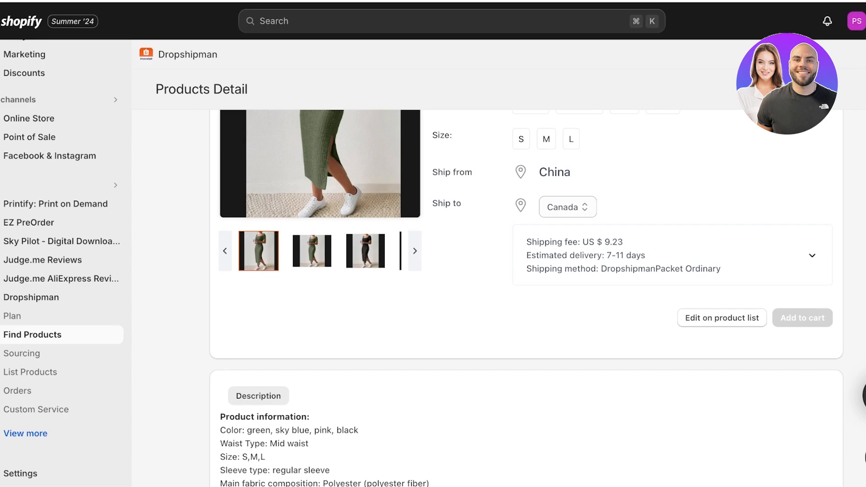
pyautogui.scroll(3)
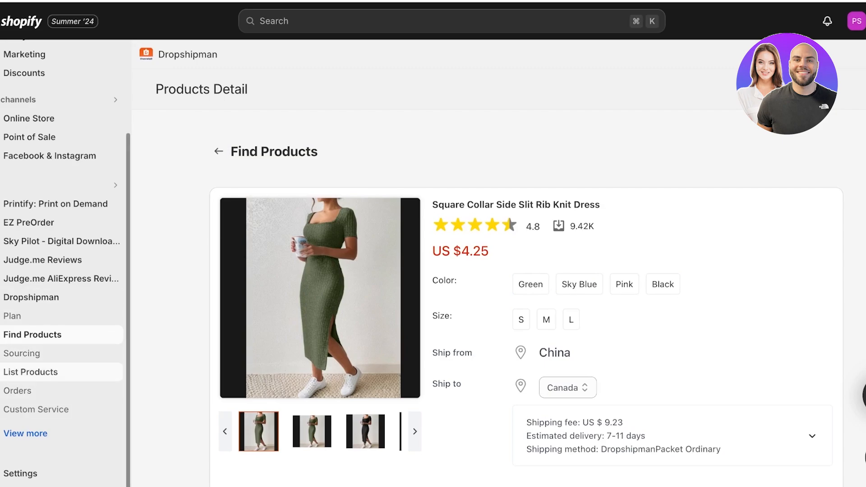
# In List Products, retitle the imported dress 'Bodycon Skin Dress'
pyautogui.click(31, 372)
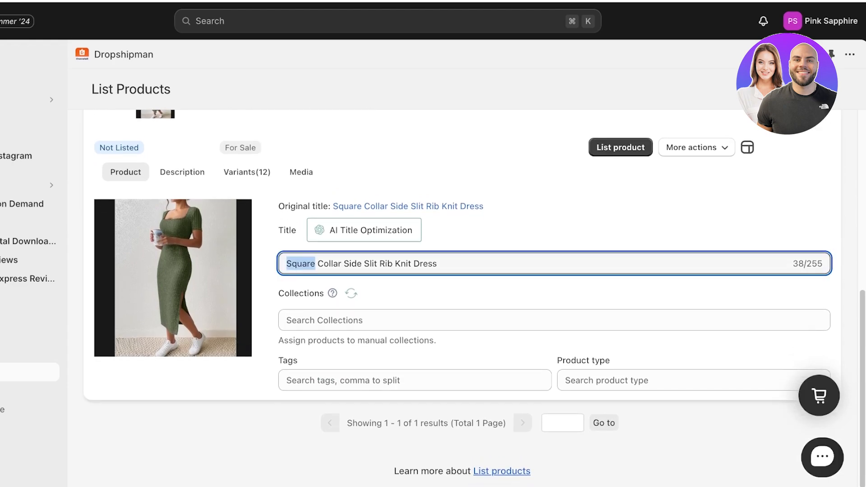
pyautogui.click(363, 230)
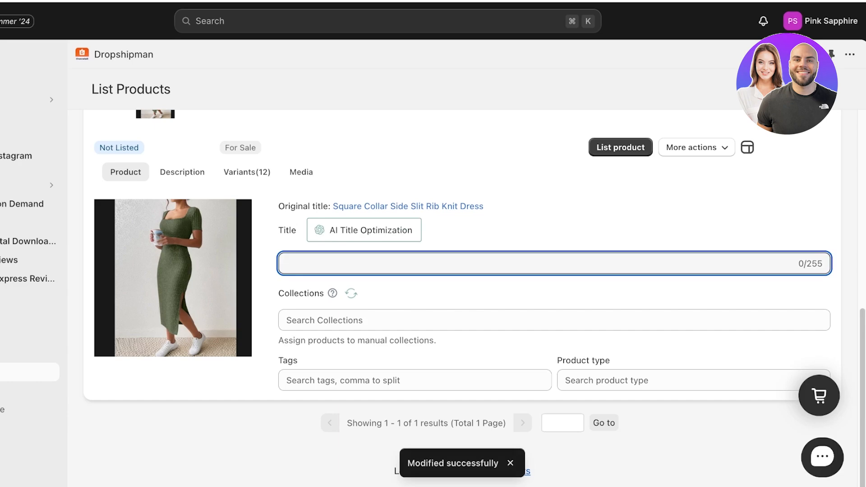
pyautogui.write('Bodycon S')
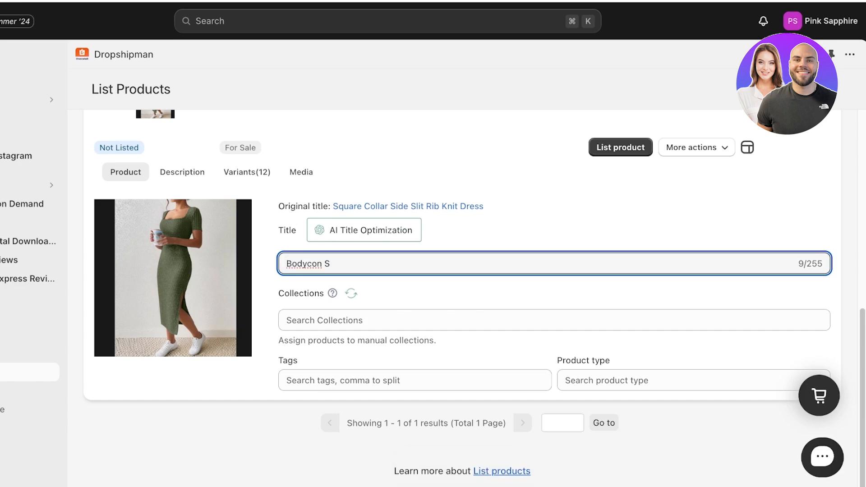
pyautogui.write('kin Dress')
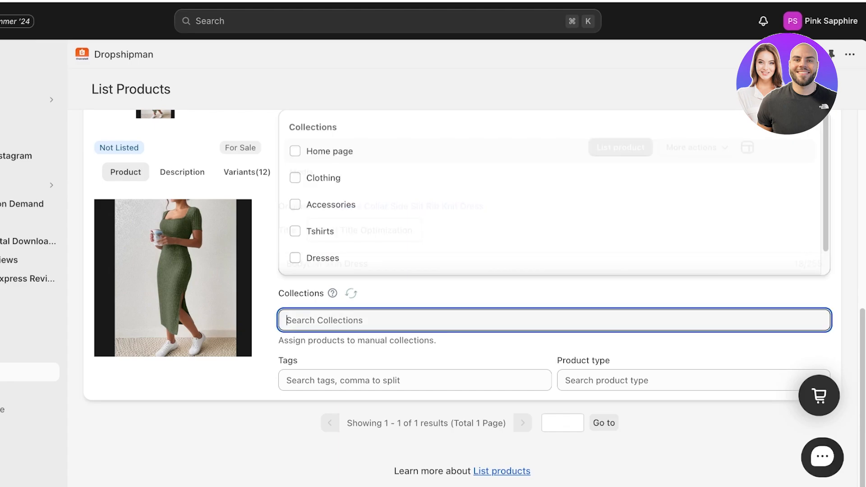
# Assign the dress to the All Products, Clothing and Dresses collections with product type Dress
pyautogui.click(294, 178)
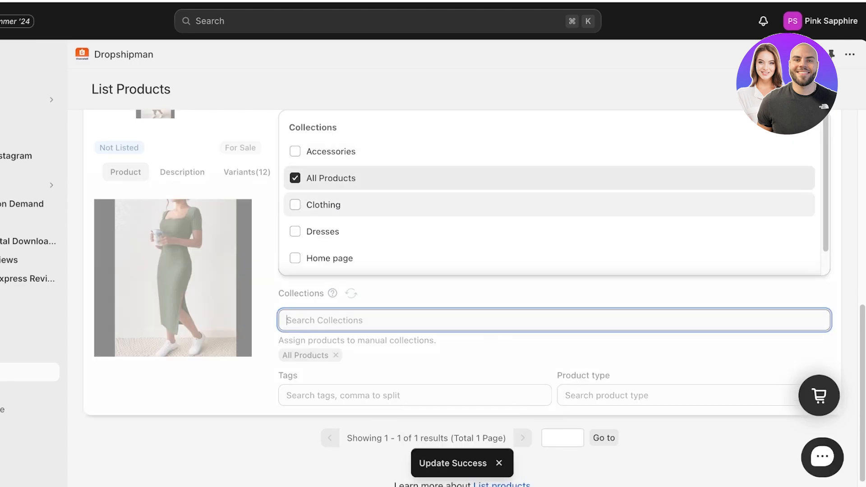
pyautogui.click(295, 204)
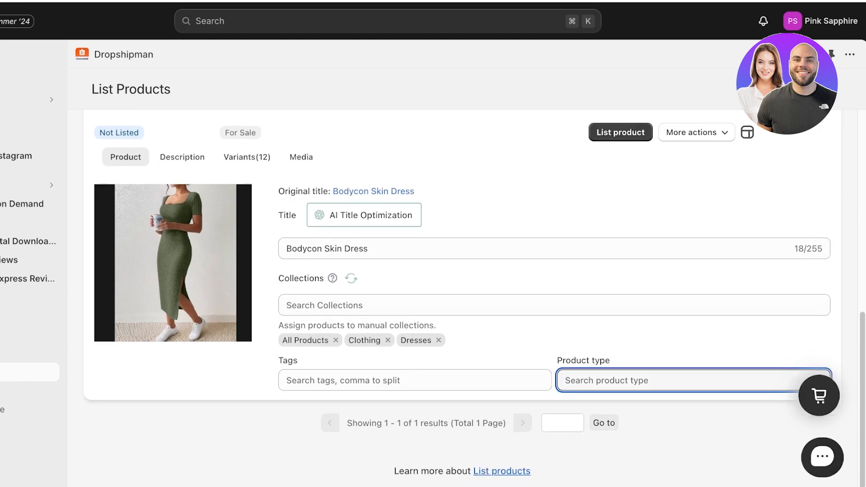
pyautogui.write('Dress')
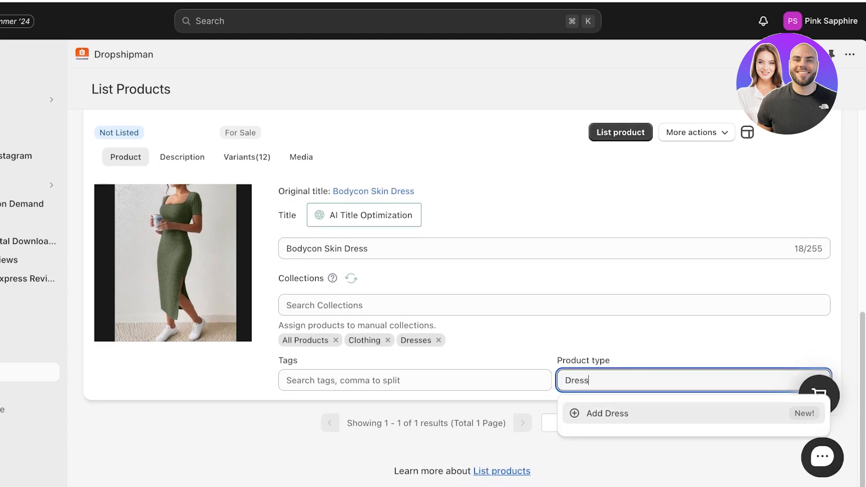
pyautogui.click(606, 413)
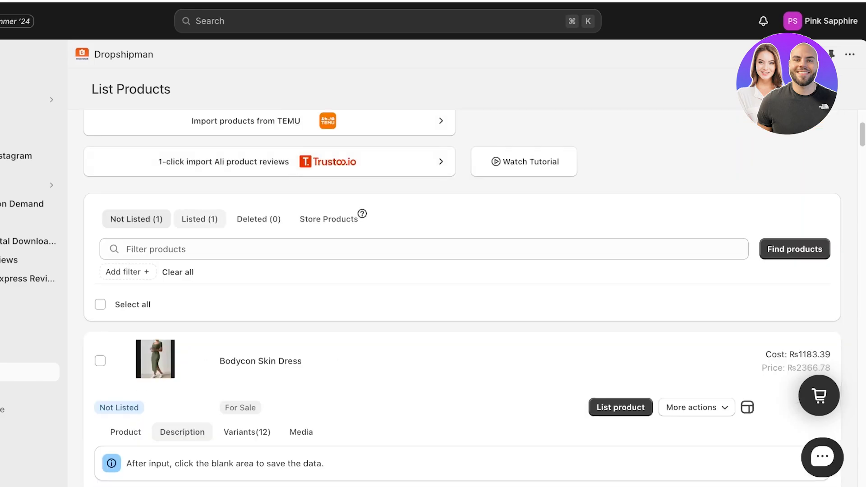
# Clear the supplier description and write 'The hottest style of the summer....' instead
pyautogui.scroll(-3)
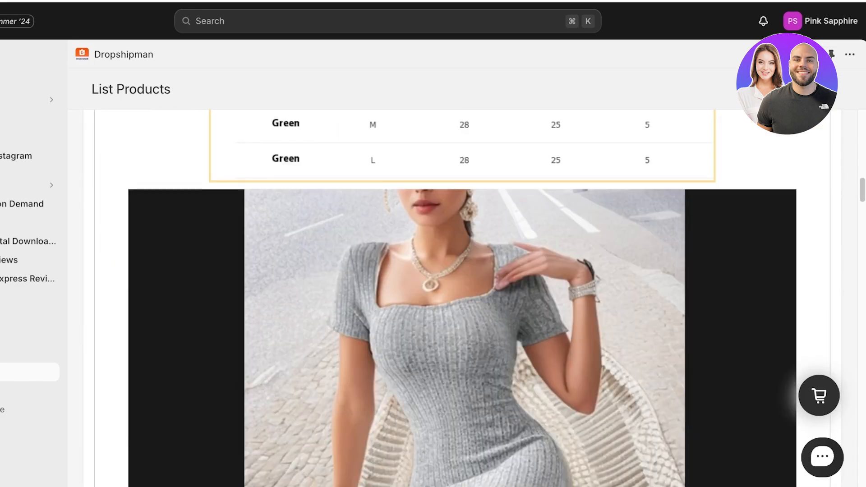
pyautogui.scroll(3)
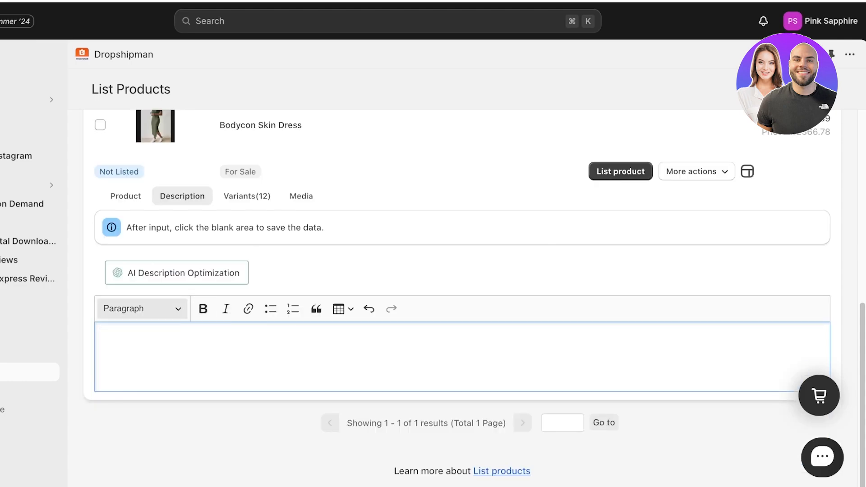
pyautogui.write('The')
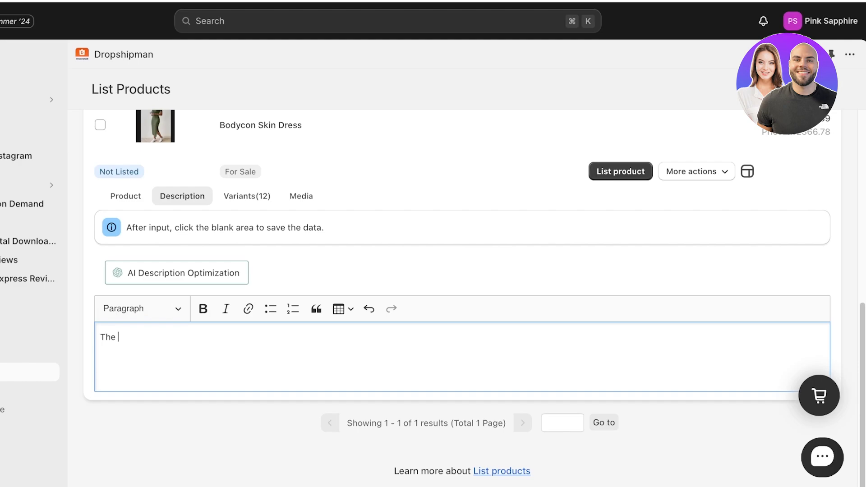
pyautogui.write('hottest style')
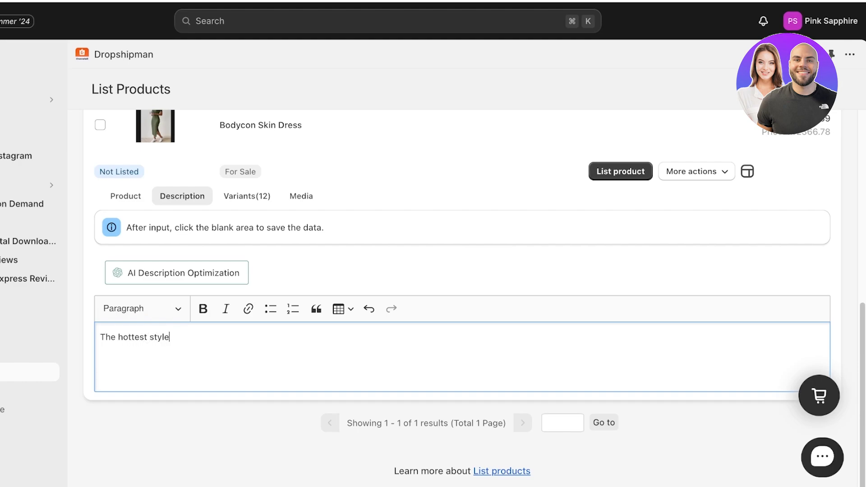
pyautogui.write('of the summer.....')
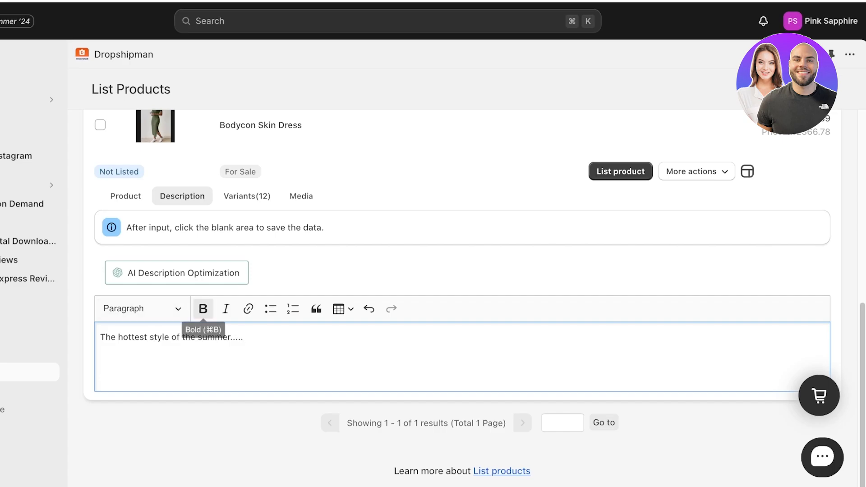
pyautogui.scroll(3)
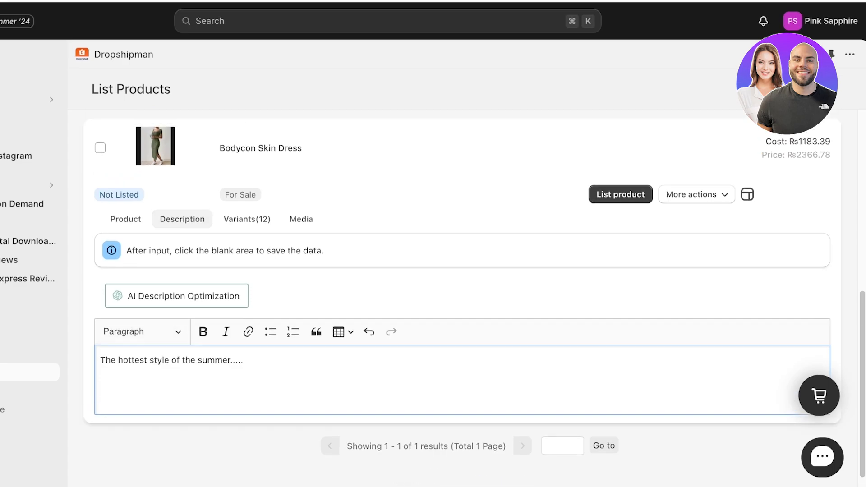
# In Variants, deselect Sky Blue so the other nine variants stay selected for pricing
pyautogui.click(246, 218)
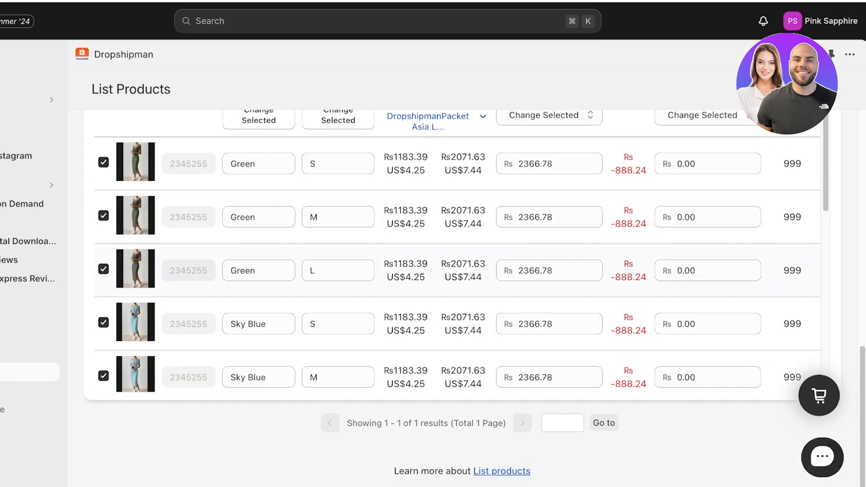
pyautogui.scroll(3)
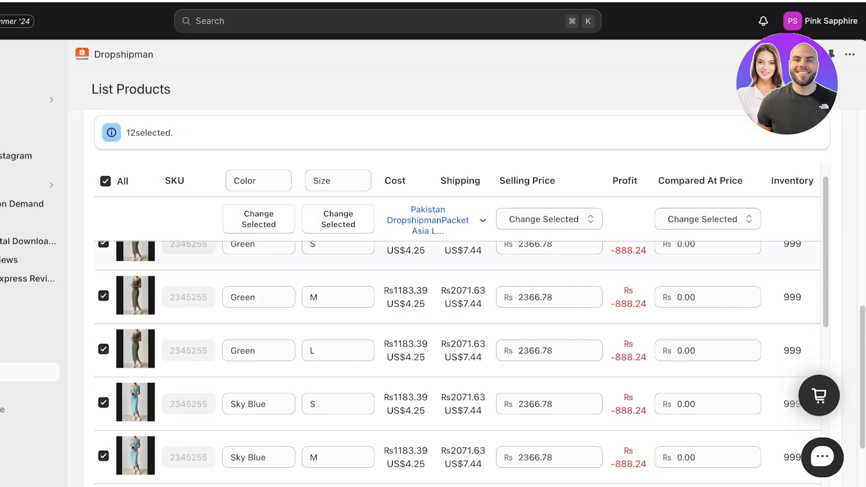
pyautogui.scroll(3)
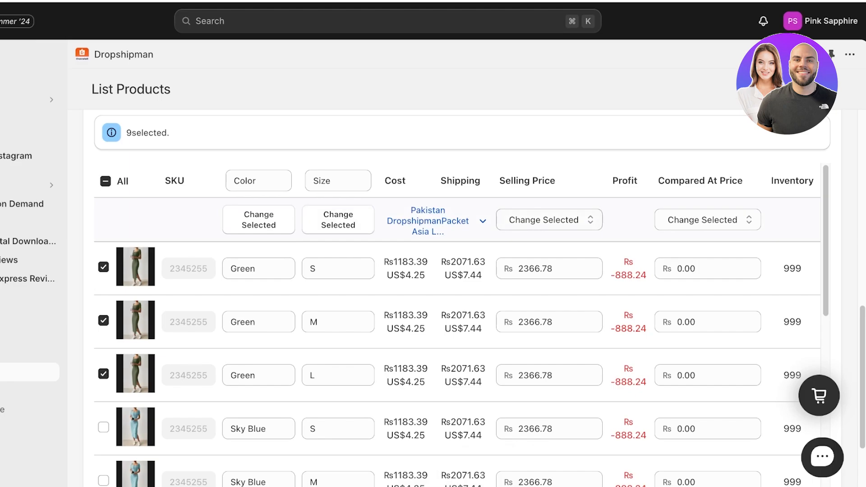
pyautogui.scroll(3)
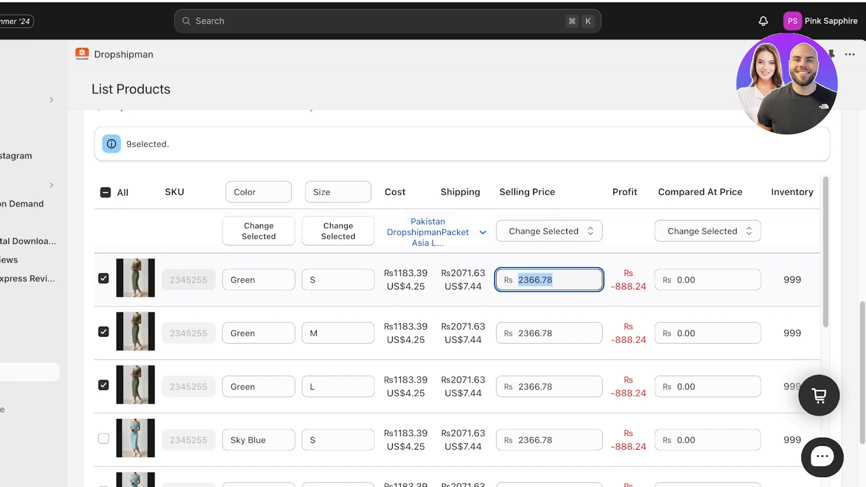
pyautogui.write('10000')
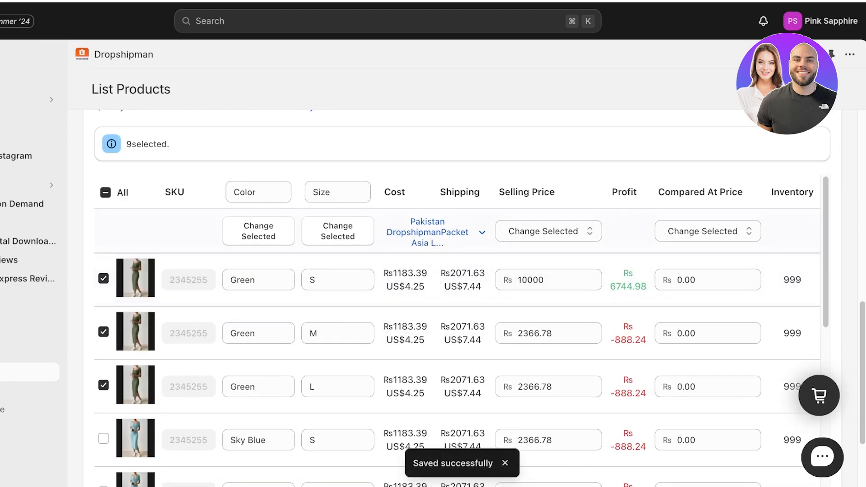
# Apply a selling price of Rs 10000 to the selected variants via Change Selected
pyautogui.click(548, 230)
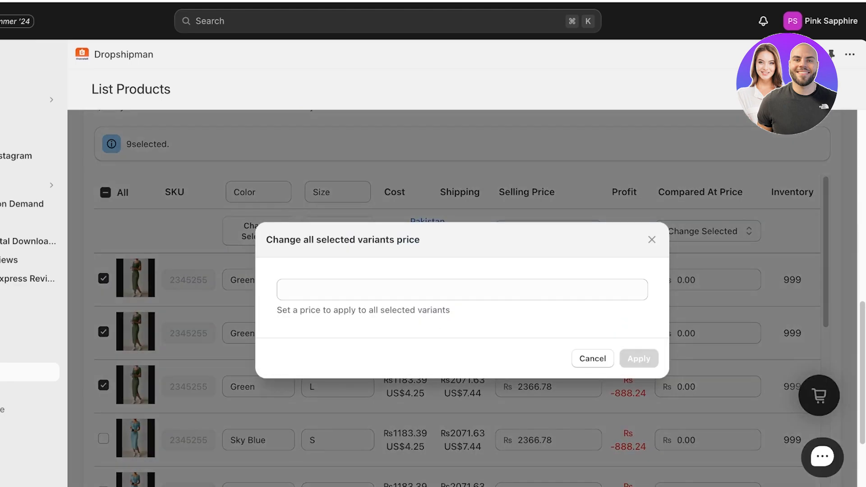
pyautogui.write('10000')
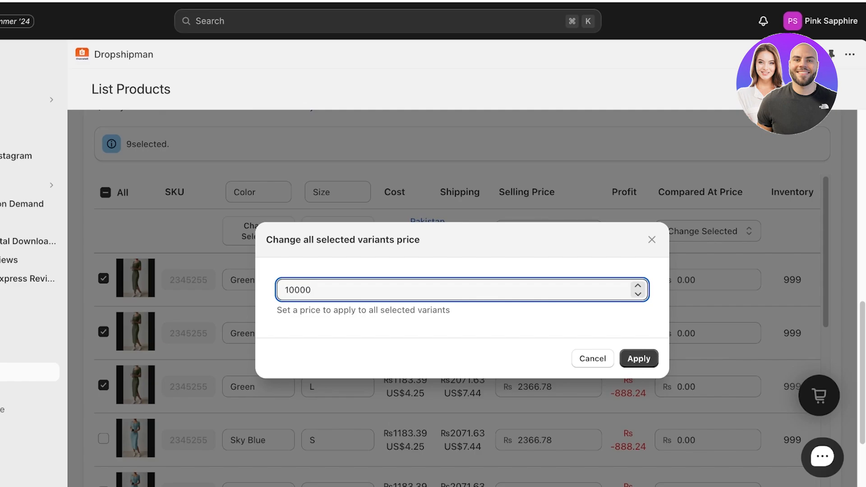
pyautogui.click(639, 358)
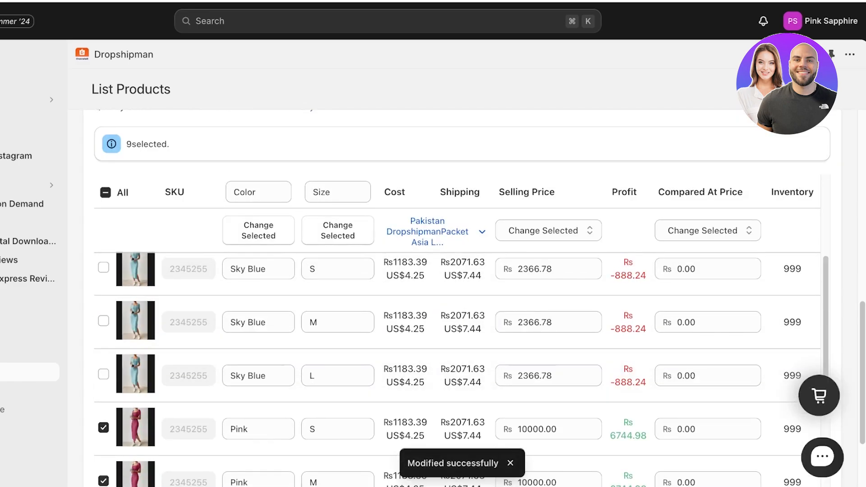
pyautogui.scroll(-3)
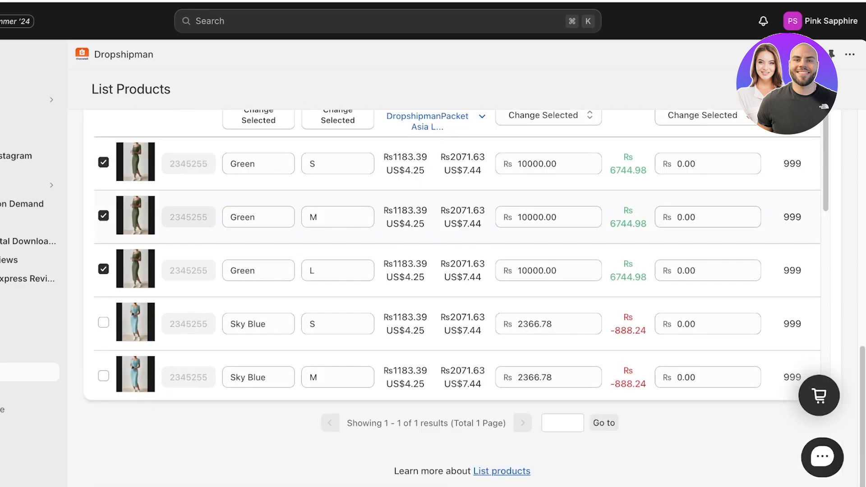
pyautogui.scroll(3)
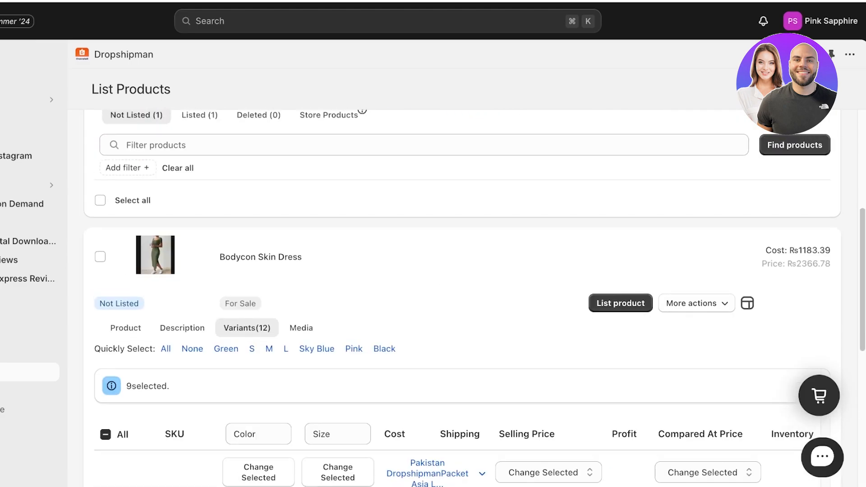
# In Media, select most of the dress photos and bring up the List product confirmation
pyautogui.click(301, 328)
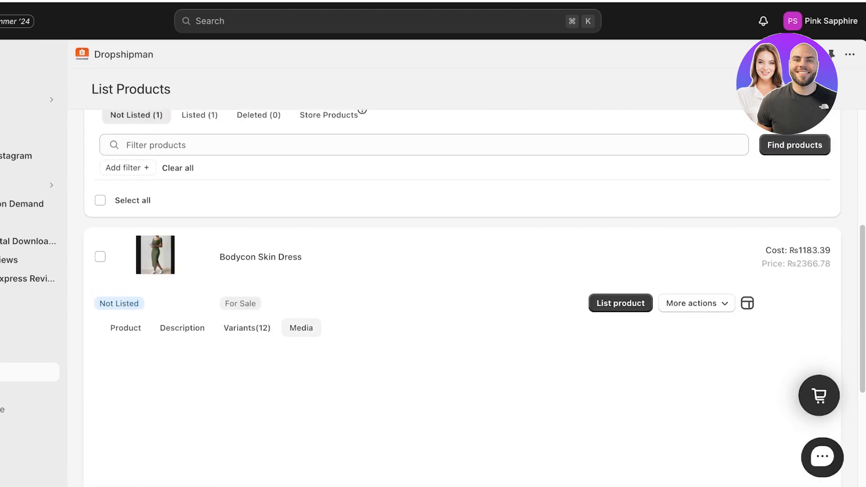
pyautogui.click(301, 327)
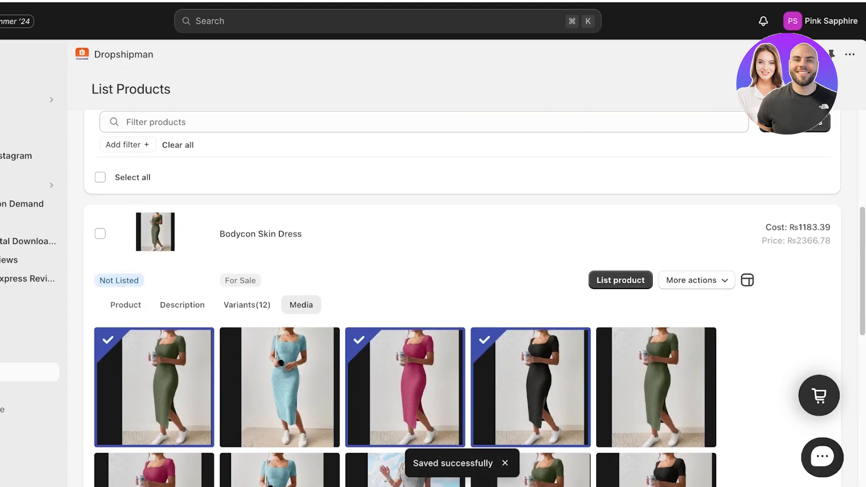
pyautogui.scroll(-3)
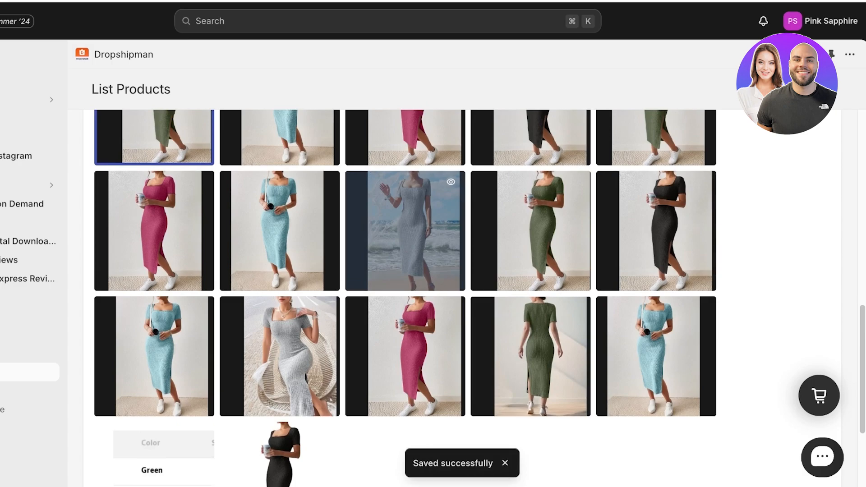
pyautogui.scroll(3)
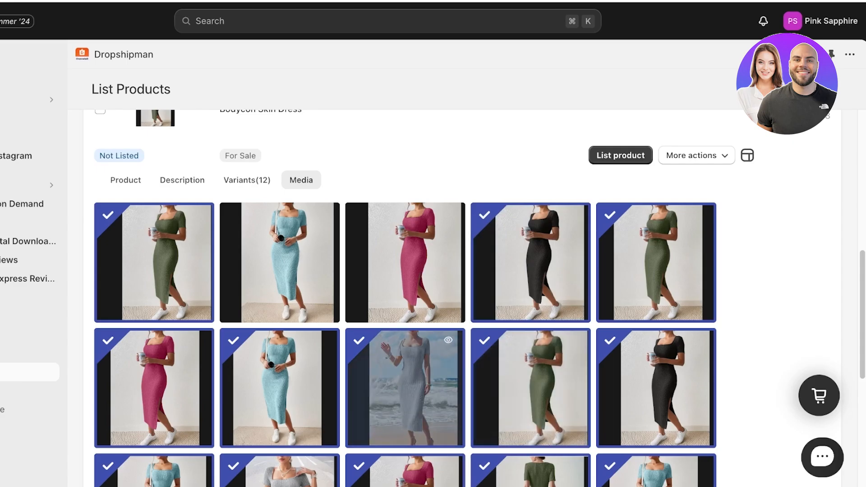
pyautogui.scroll(-3)
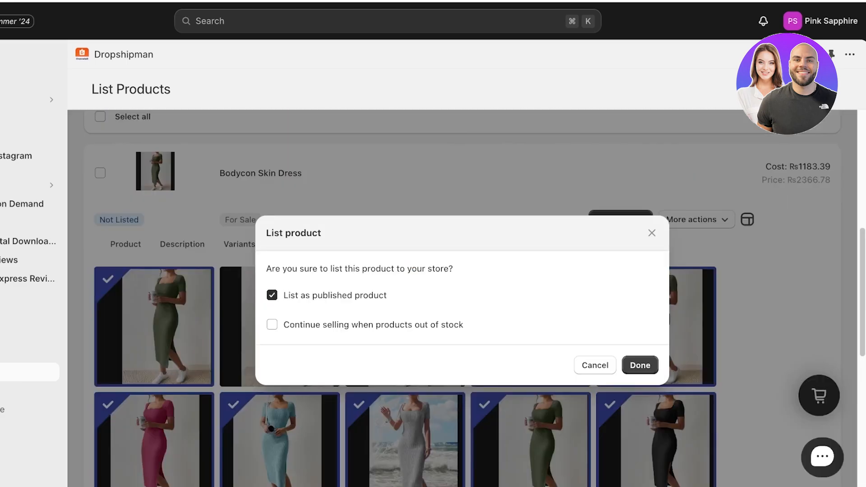
# Confirm the published listing and check the dress under Dropshipman's Listed products
pyautogui.click(638, 365)
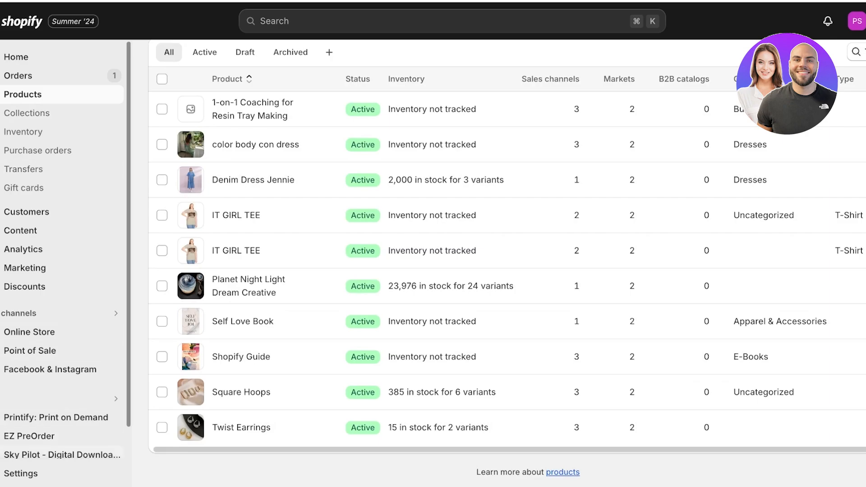
pyautogui.click(32, 411)
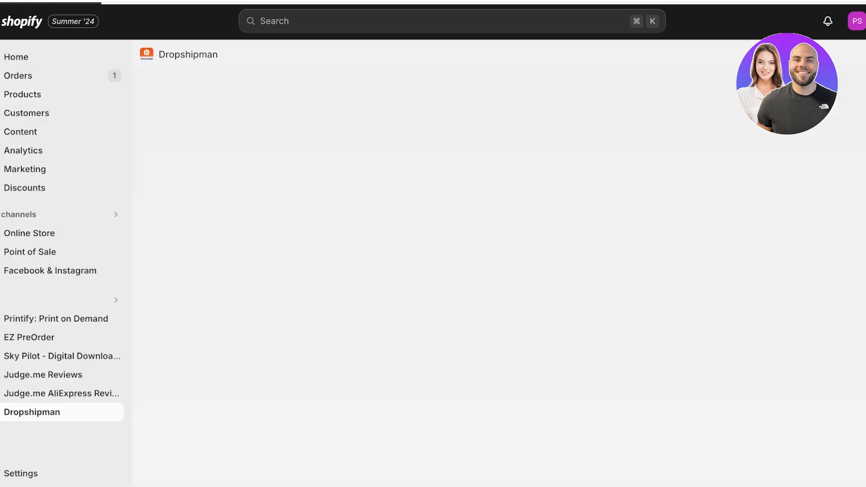
pyautogui.click(31, 412)
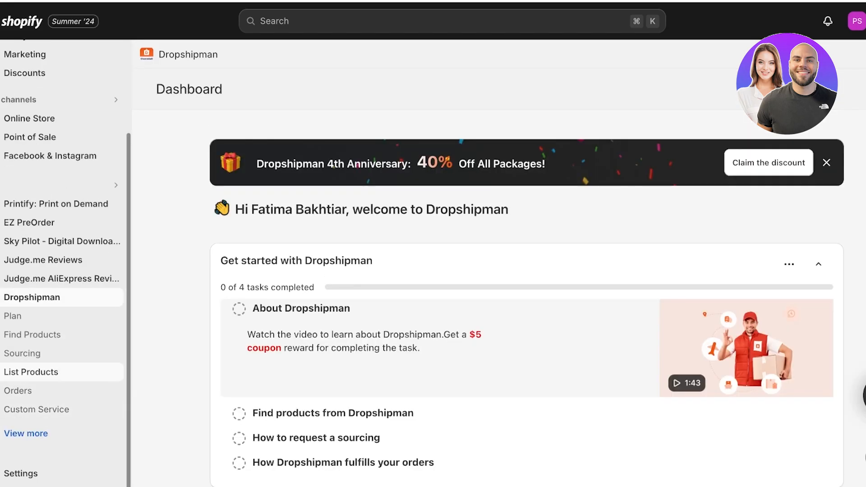
pyautogui.click(31, 371)
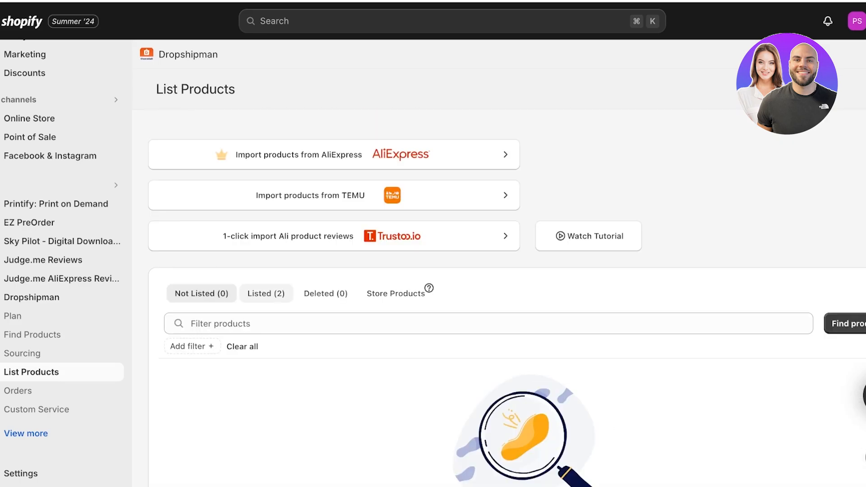
pyautogui.click(265, 293)
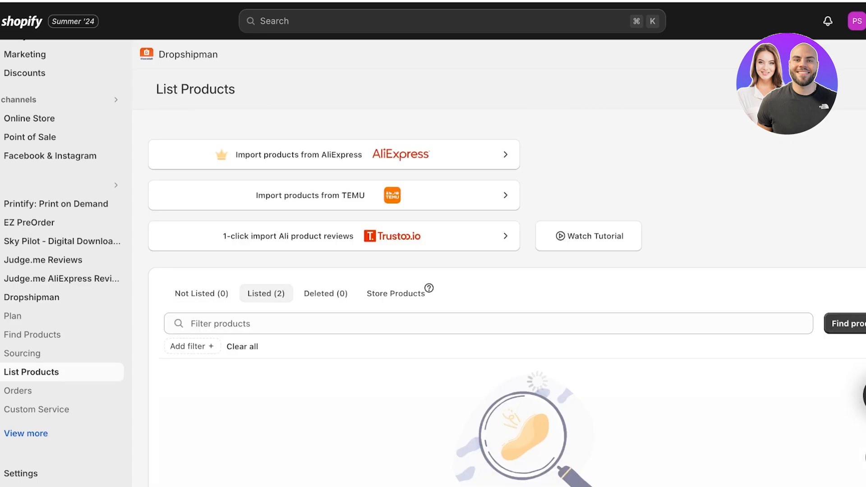
# Verify Bodycon Skin Dress is active in the store's Products catalog and view its live page
pyautogui.click(23, 93)
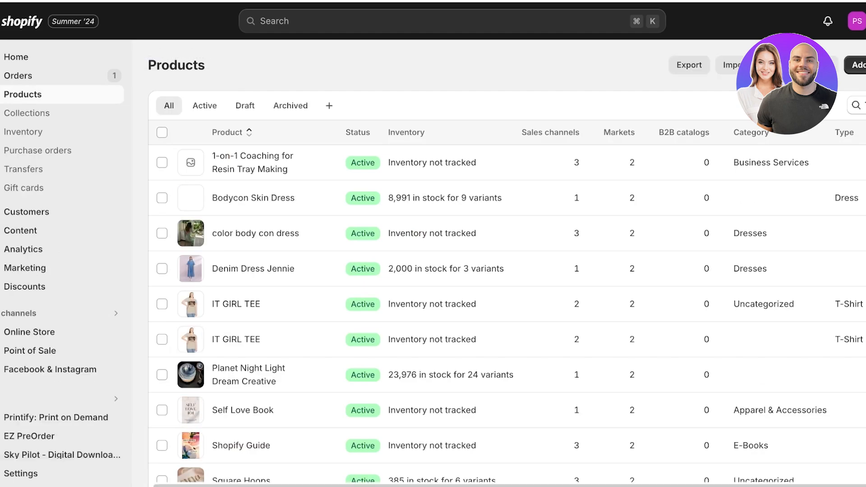
pyautogui.click(253, 197)
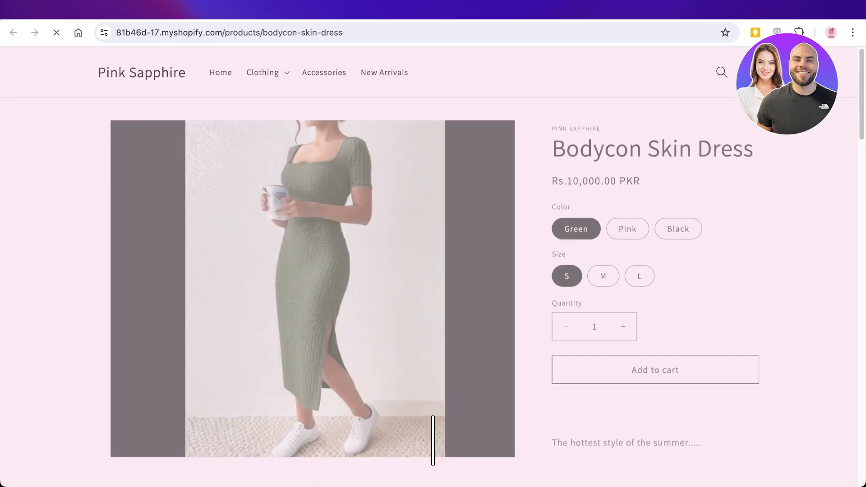
pyautogui.scroll(-3)
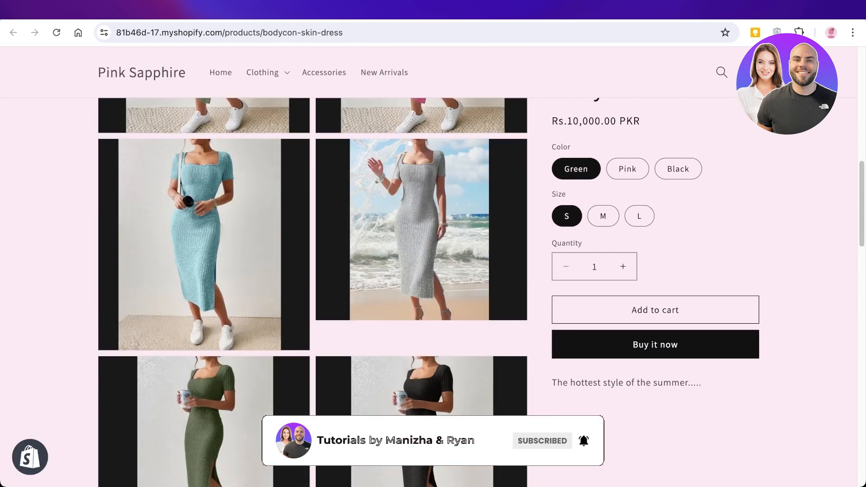
pyautogui.scroll(-3)
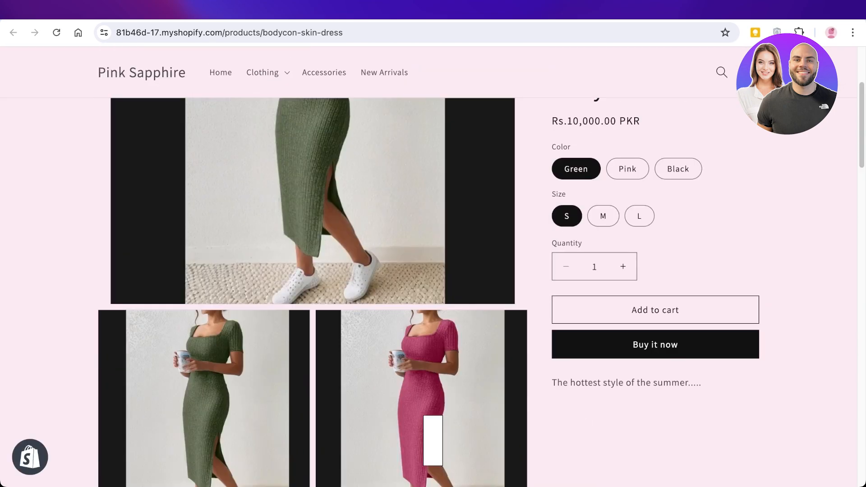